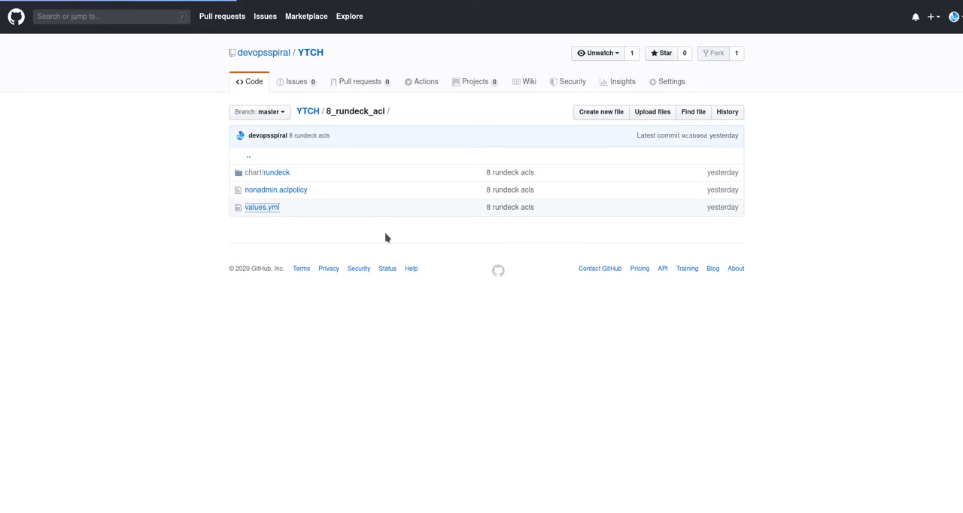
- View values.yml, then browse into the chart/rundeck folder's templates
click(261, 207)
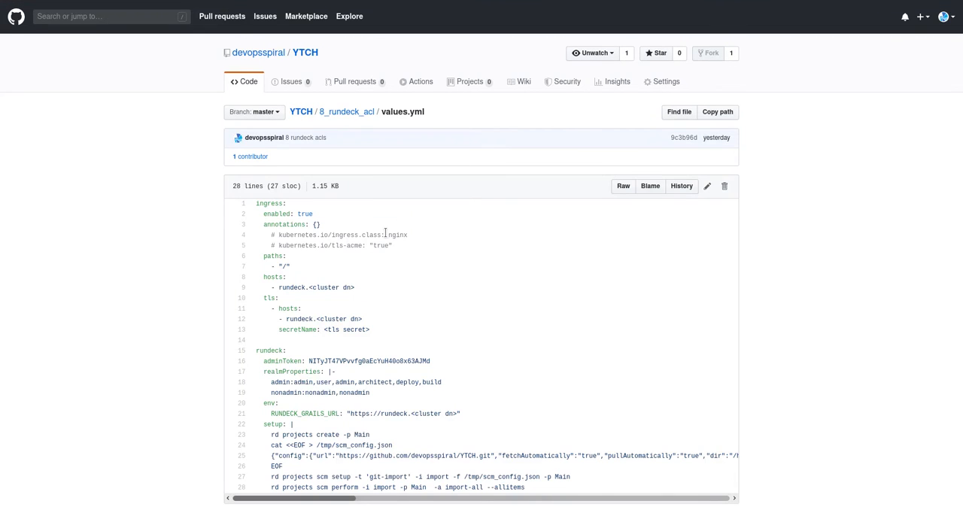
mouse_move(380, 397)
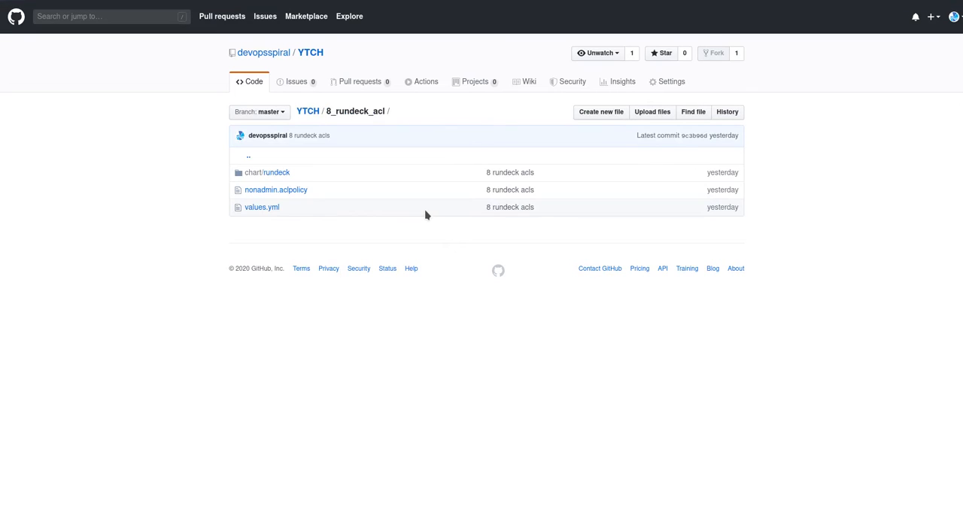
click(277, 172)
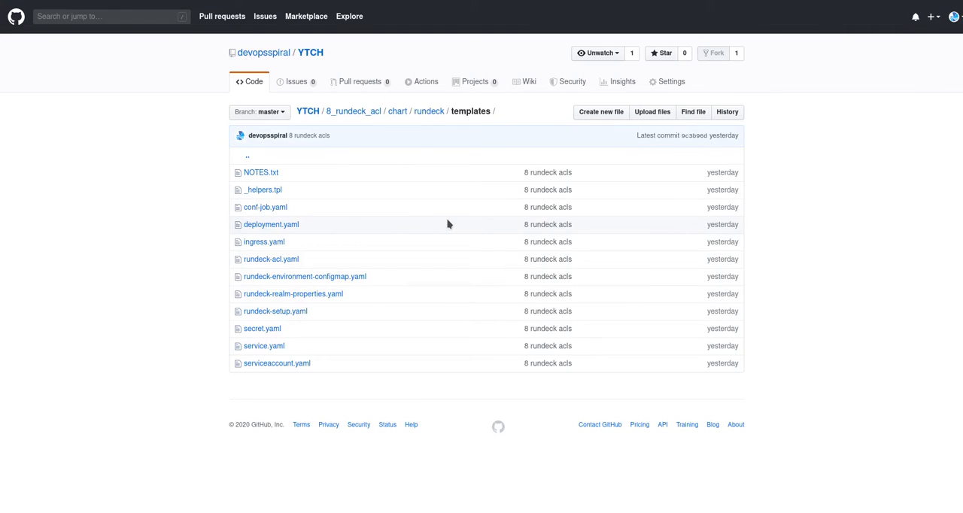
click(271, 259)
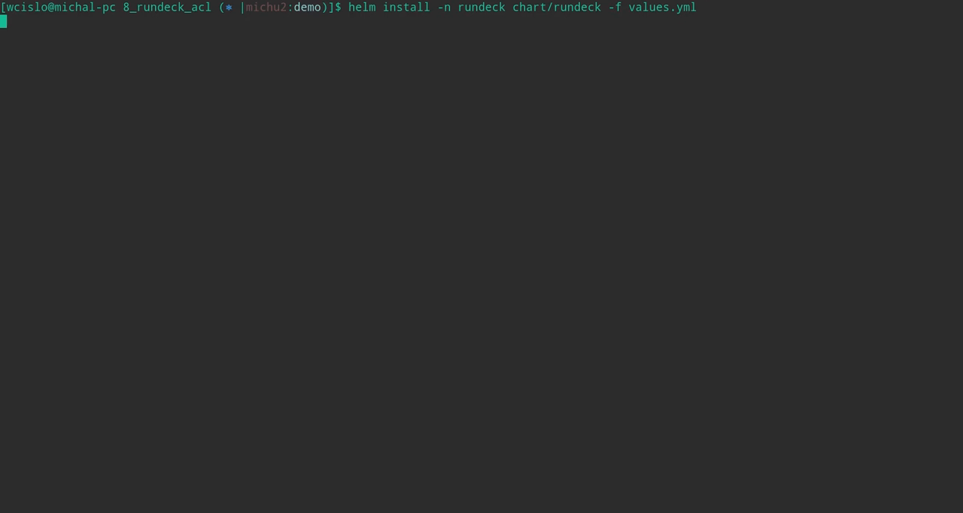
- Run helm install -n rundeck chart/rundeck -f values.yml
key(Return)
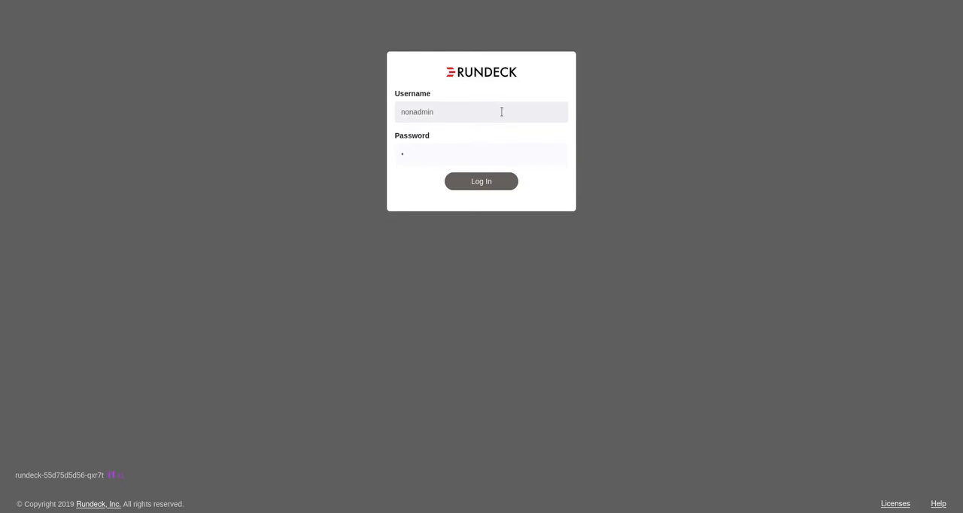
- Log in to Rundeck as nonadmin with its password
text(password)
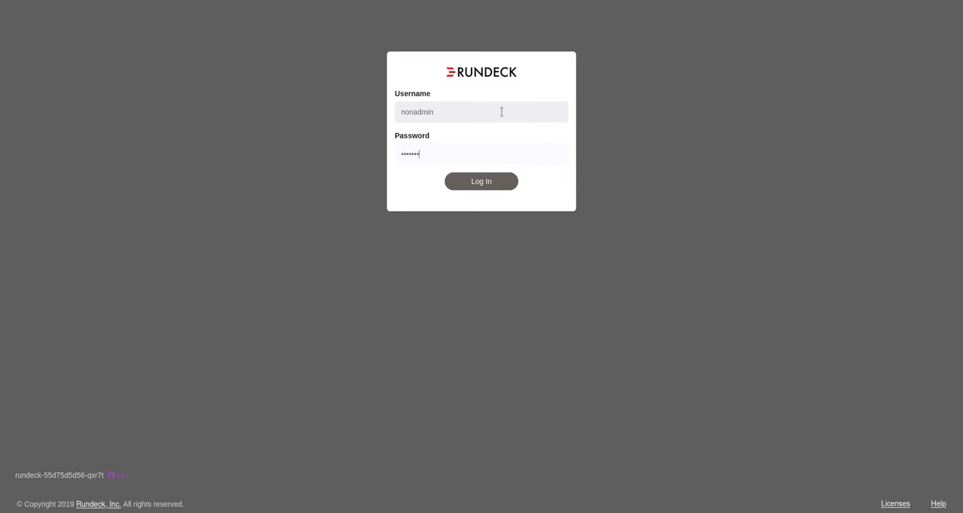
text(•)
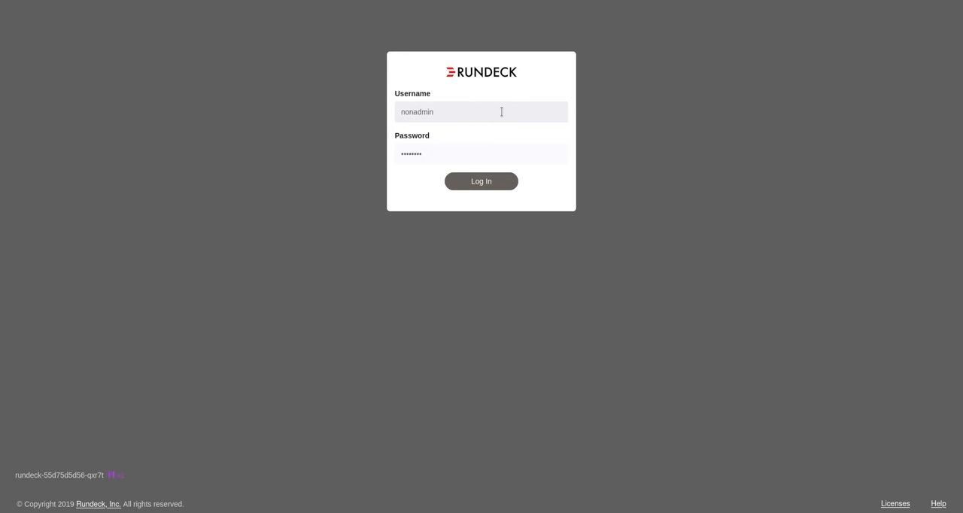
click(481, 181)
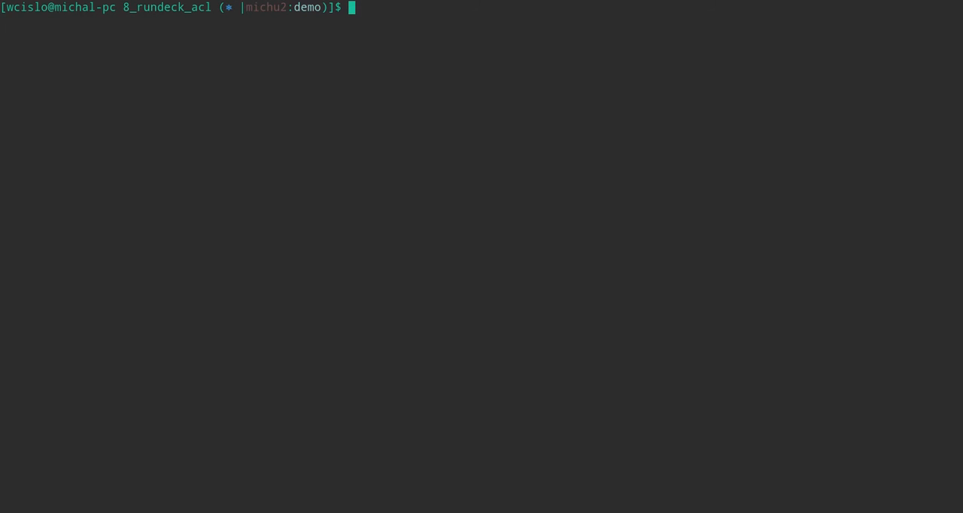
- List configmaps with 'k get cm', then edit the rundeck-acl configmap
text(k ge)
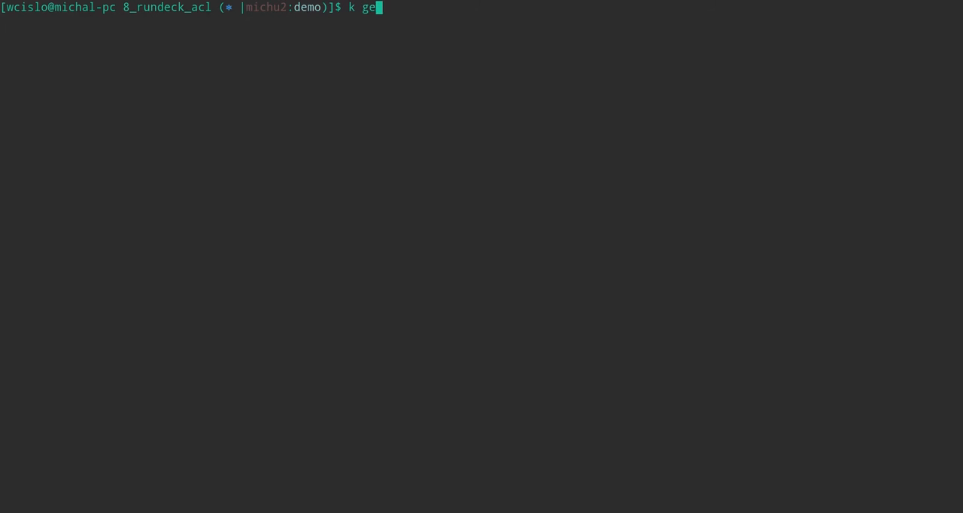
key(Return)
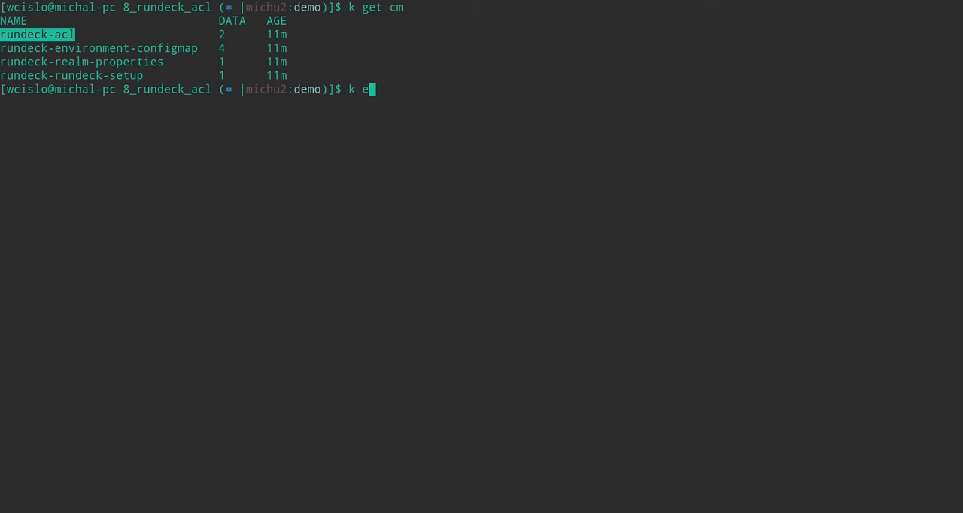
text(dit)
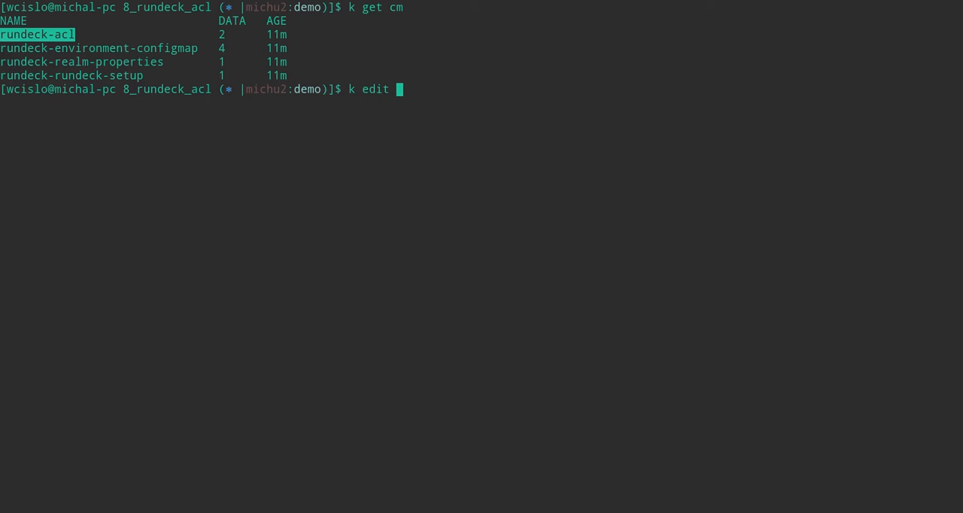
text(cm rundeck-acl)
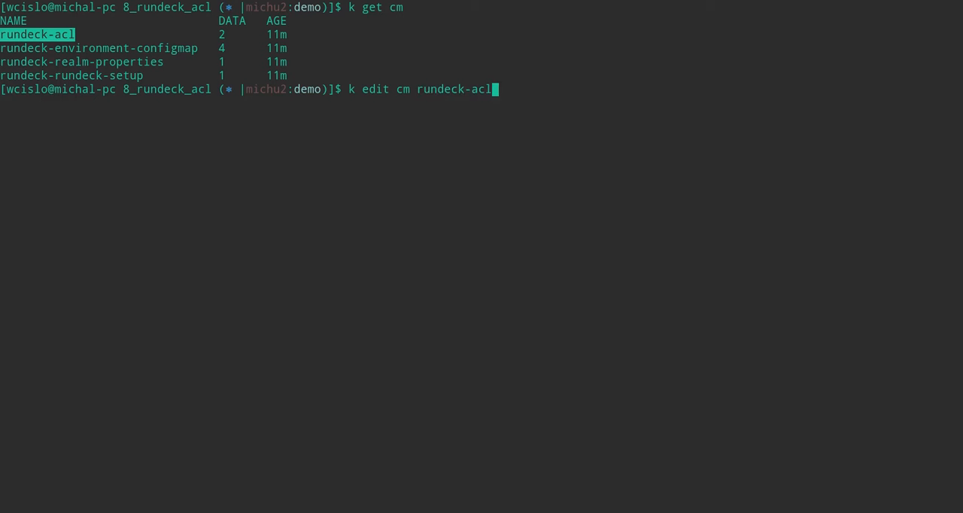
key(Return)
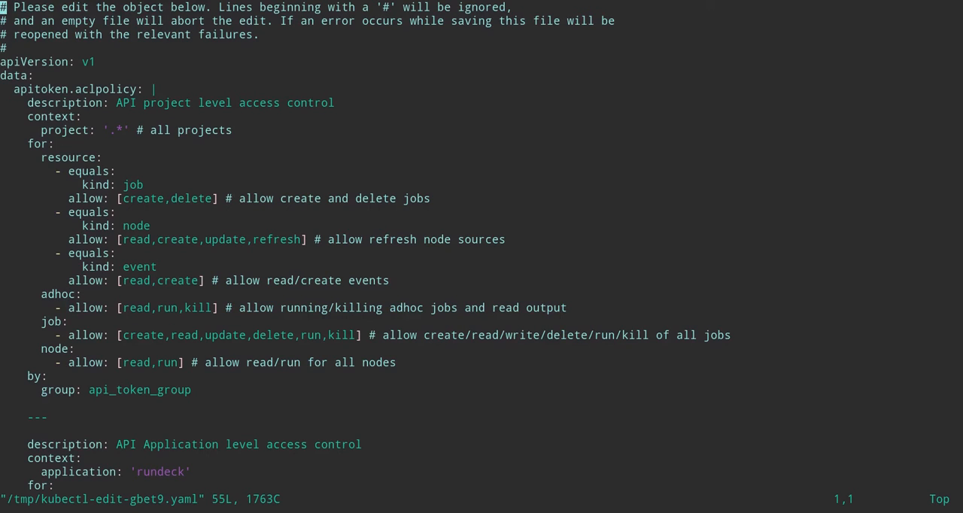
key(Down)
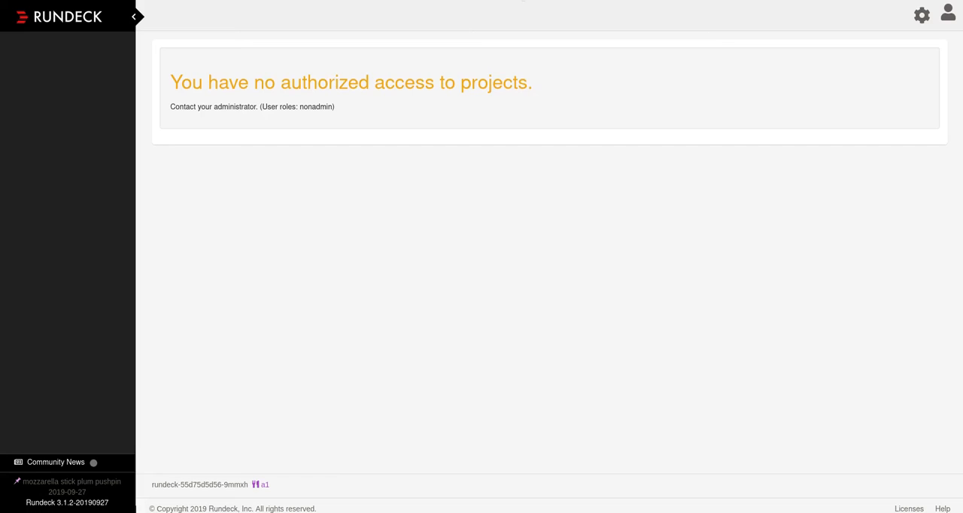
mouse_move(449, 47)
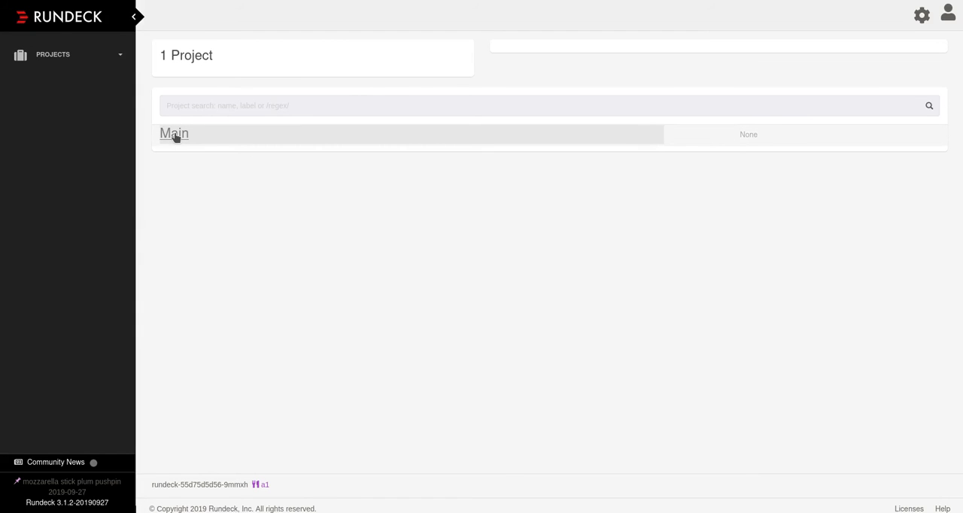
- Open the Main project's empty jobs list and inspect the Job Actions menu
click(174, 133)
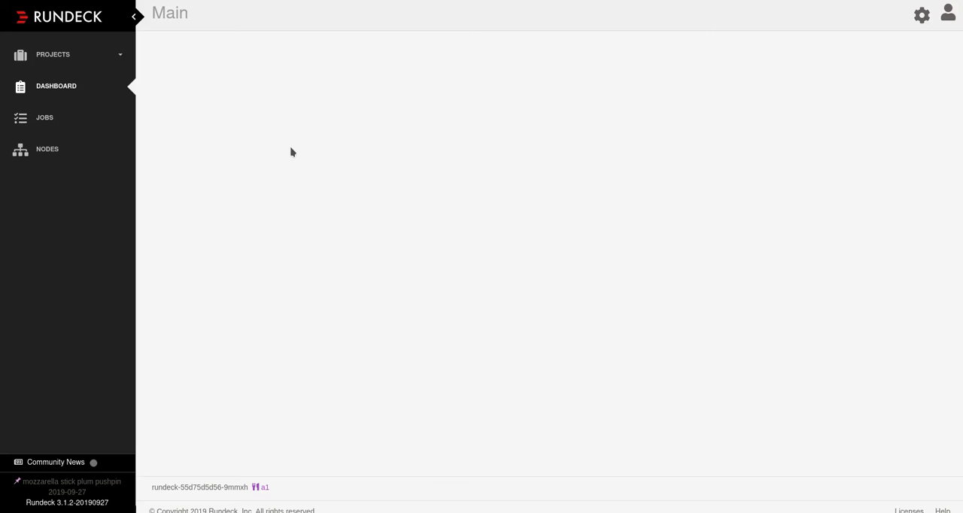
click(45, 117)
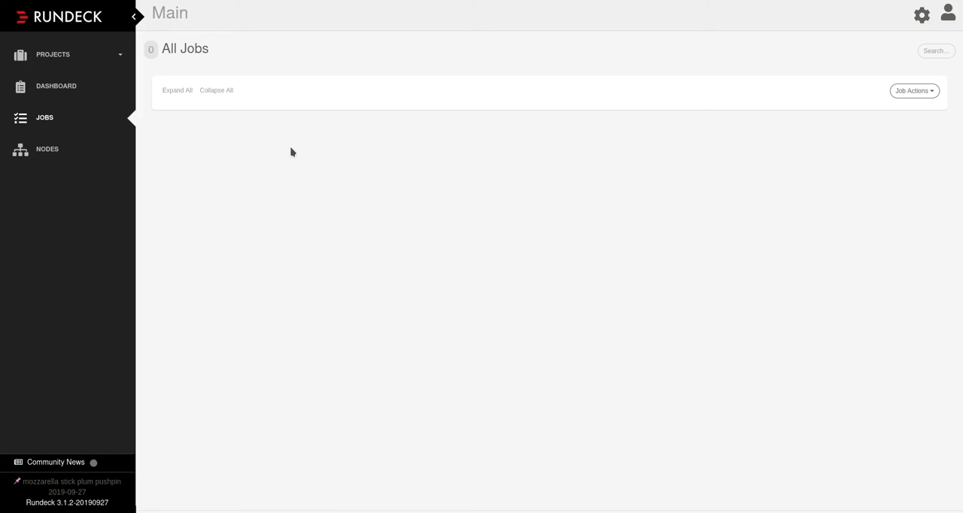
click(913, 90)
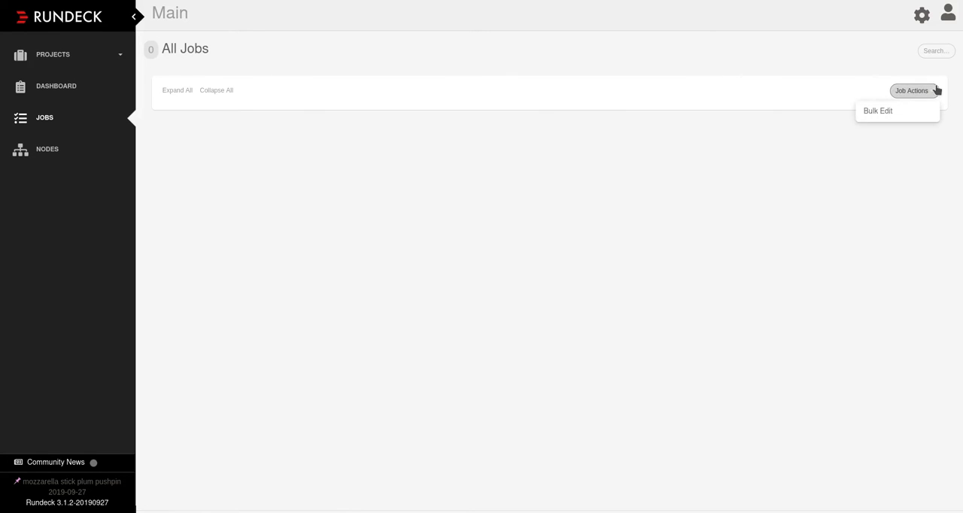
mouse_move(346, 60)
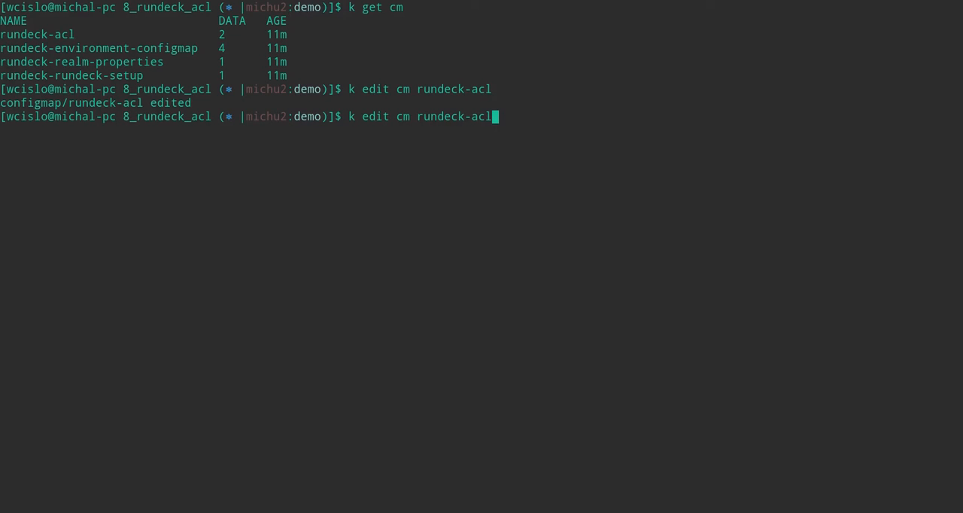
- Reopen rundeck-acl and add a --- divider between the two nonadmin policies
key(Return)
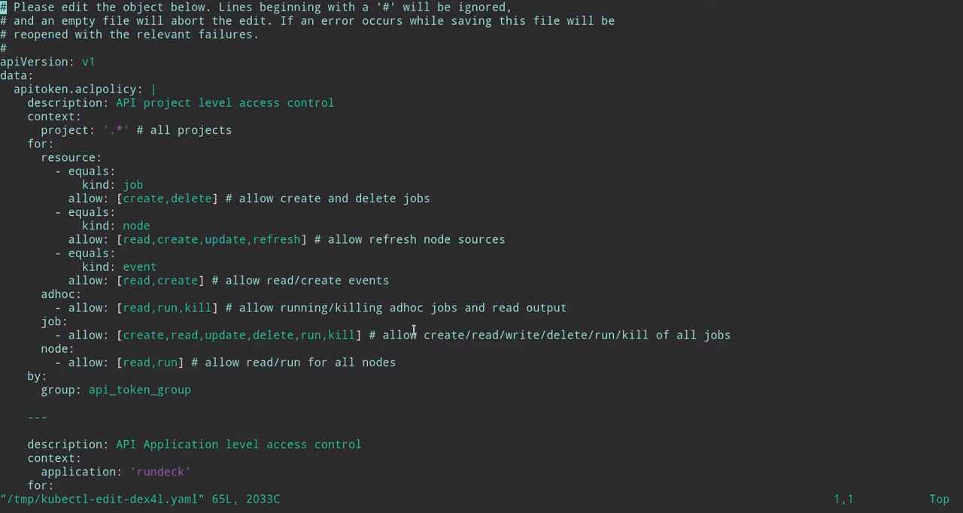
key(Down)
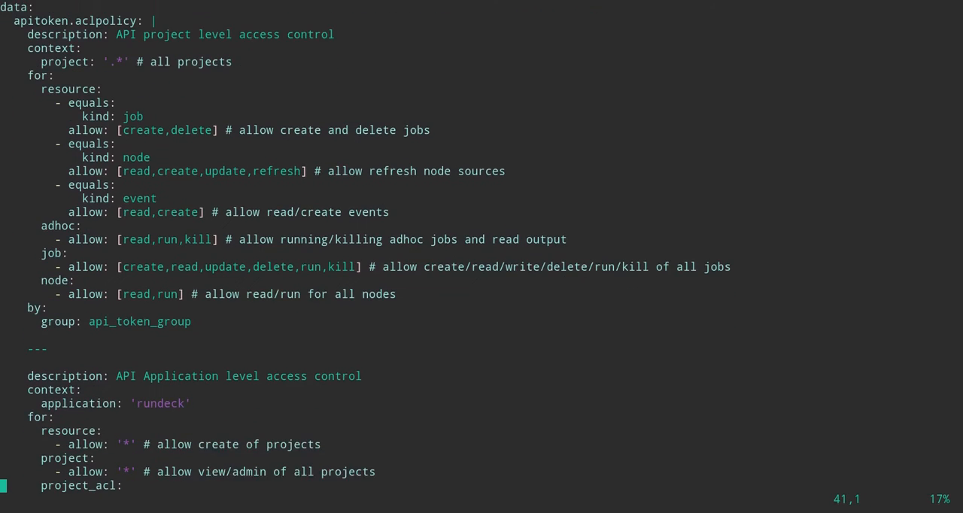
scroll(down, 3)
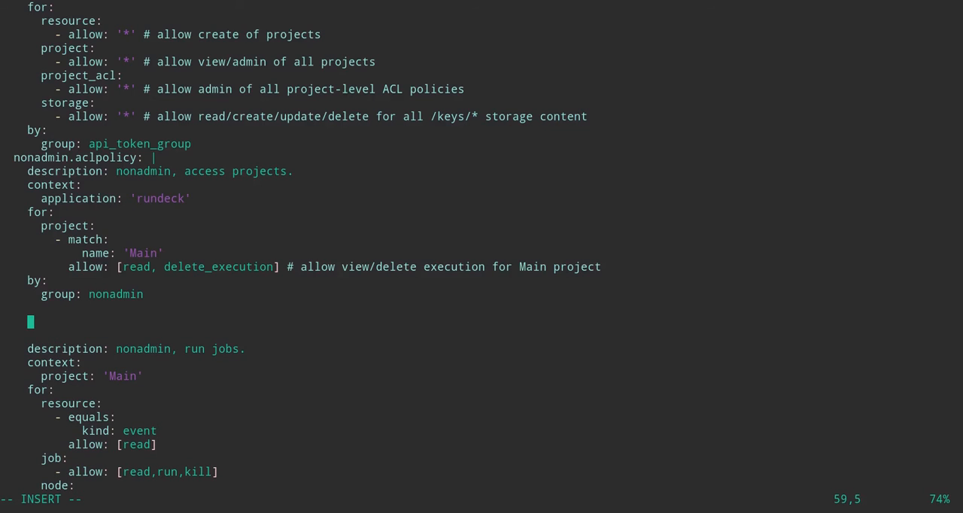
text(---)
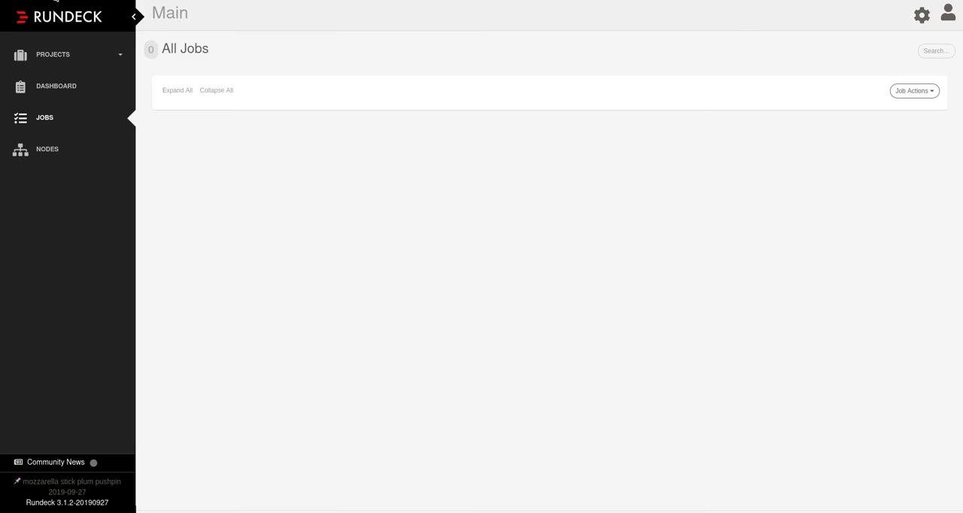
mouse_move(186, 31)
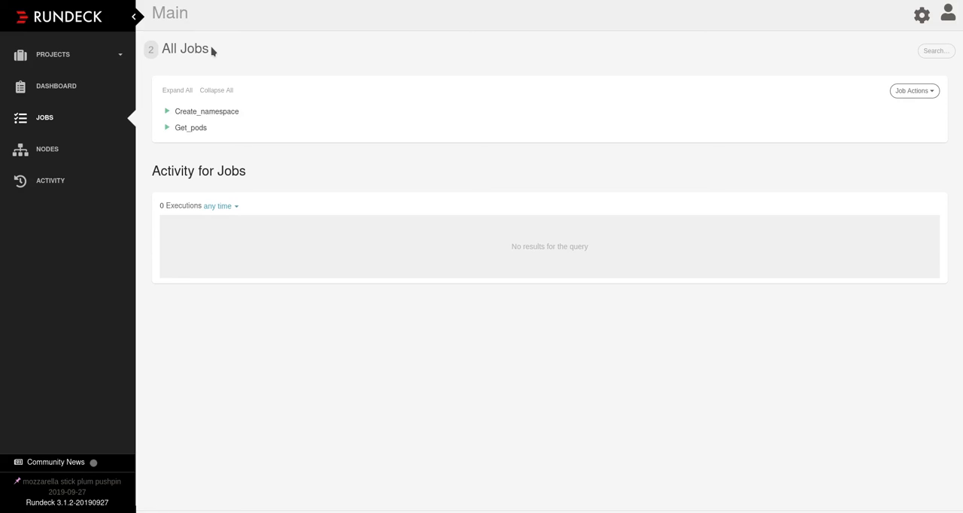
mouse_move(167, 127)
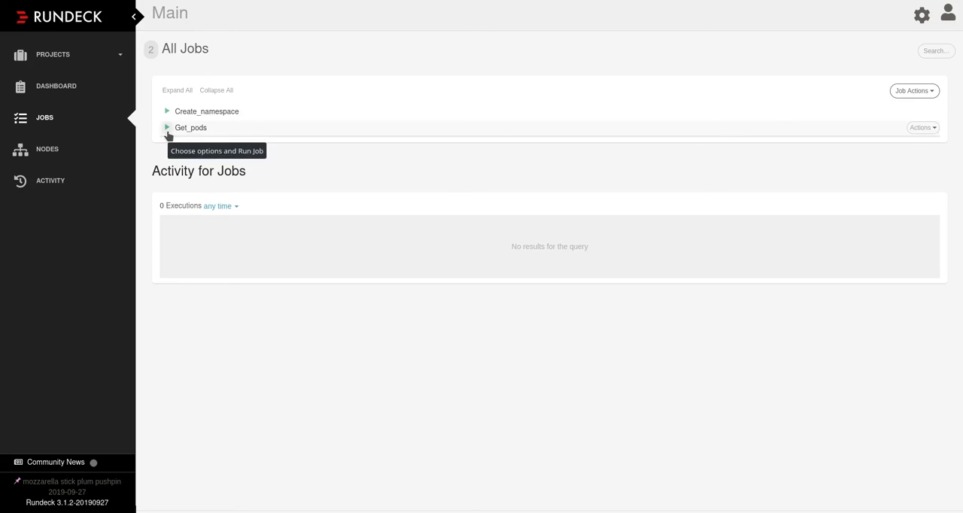
mouse_move(314, 144)
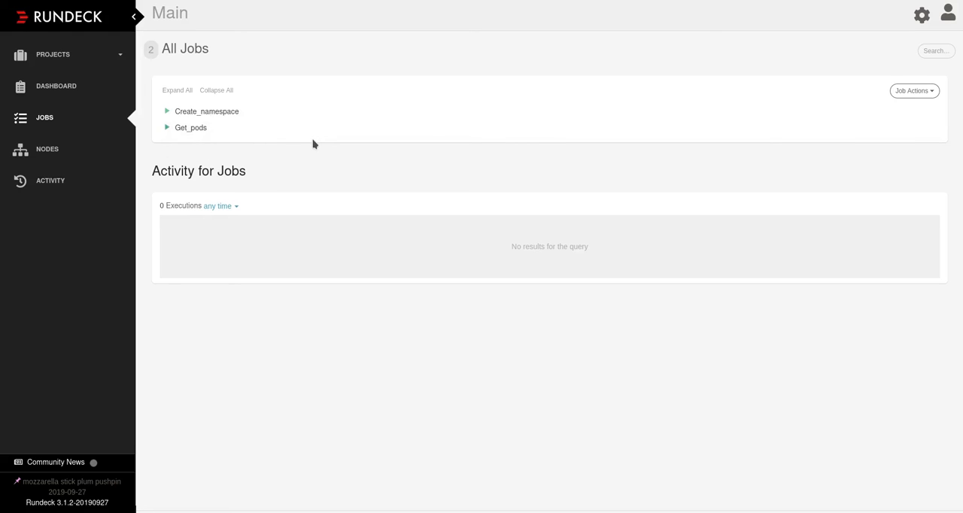
mouse_move(188, 147)
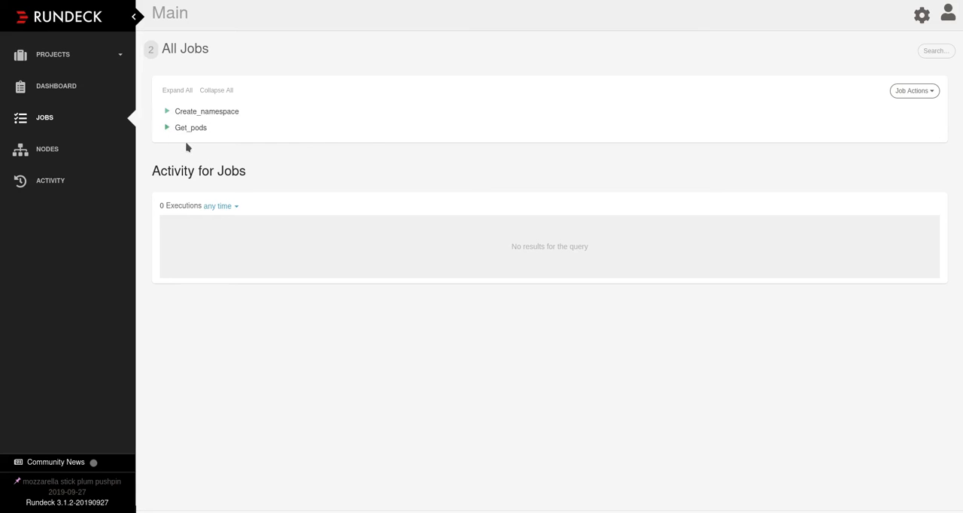
- Run the Get_pods job from the Main project's jobs list
click(190, 127)
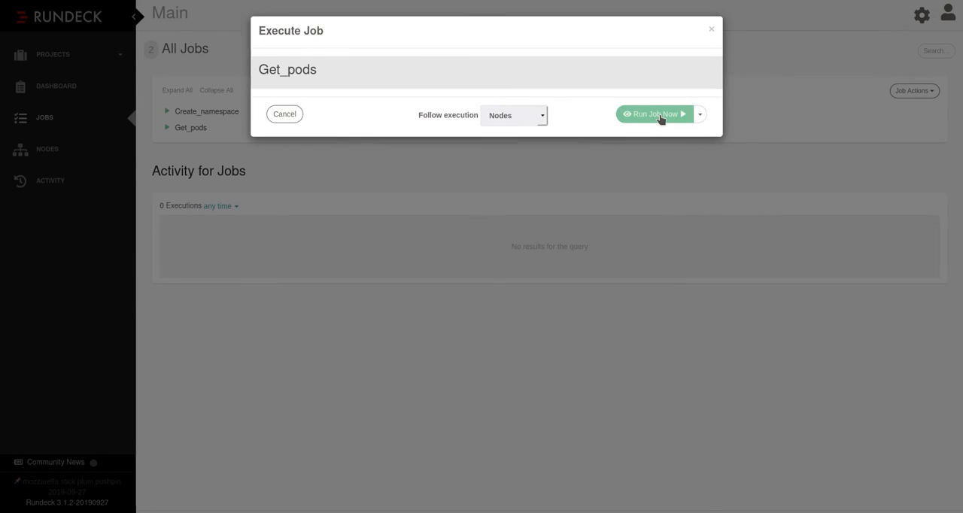
click(655, 114)
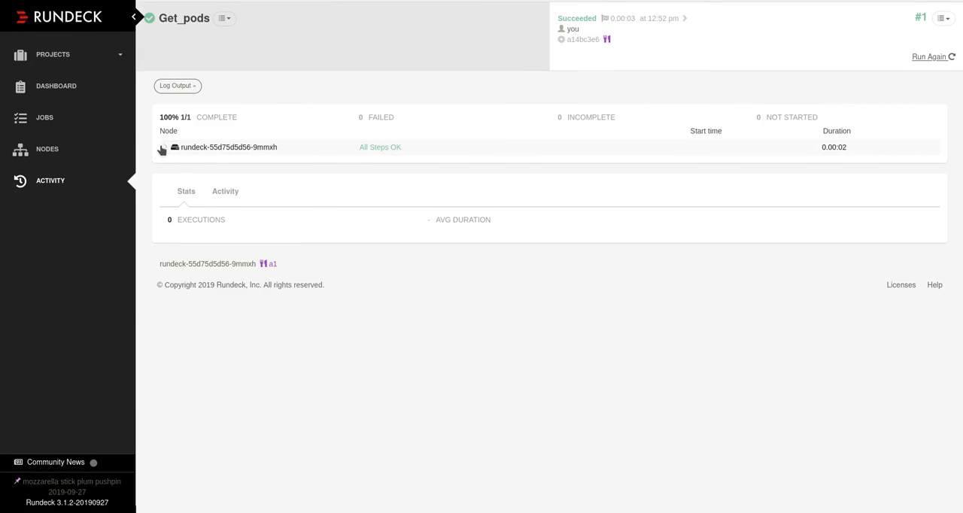
- Expand the rundeck node output, then view the Main project's activity history
click(164, 147)
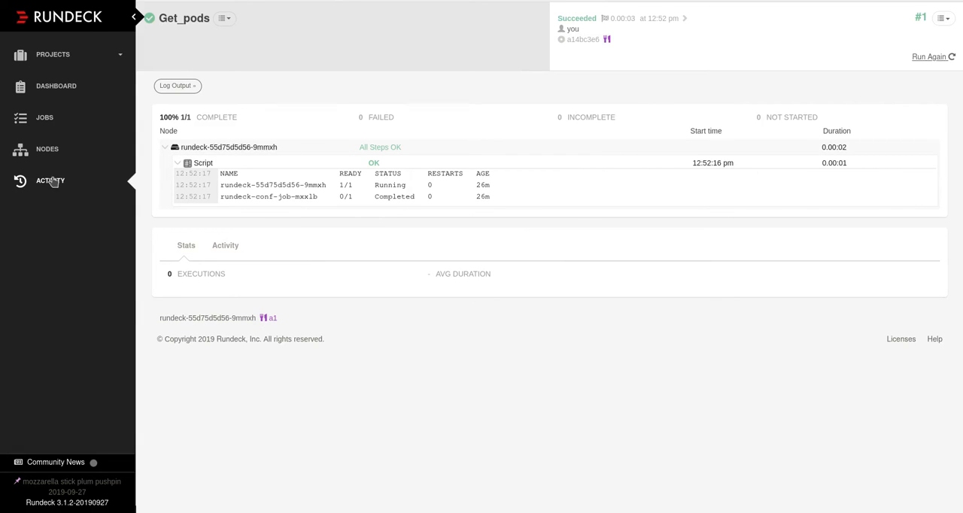
click(50, 181)
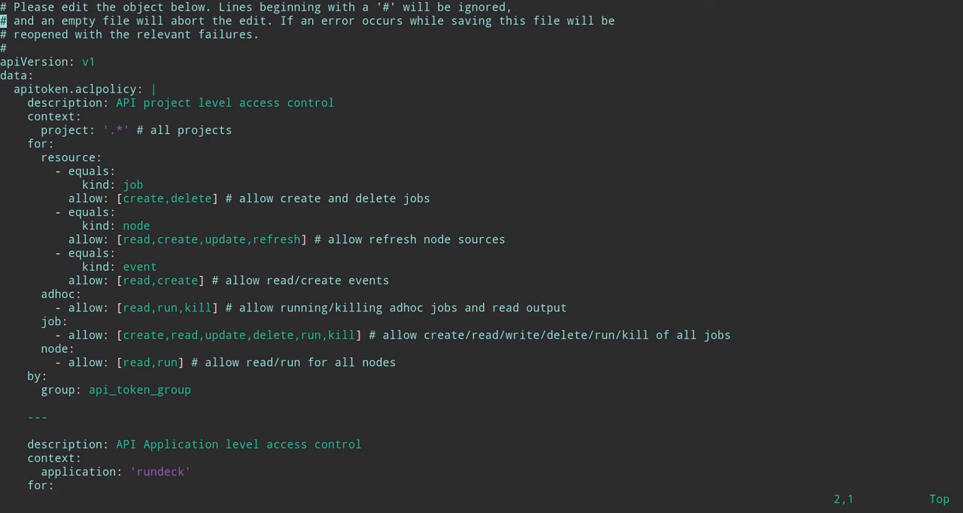
- Add a --- separated nonadmin policy allowing '*' on Custom-.* projects, and save with :wq
scroll(down, 3)
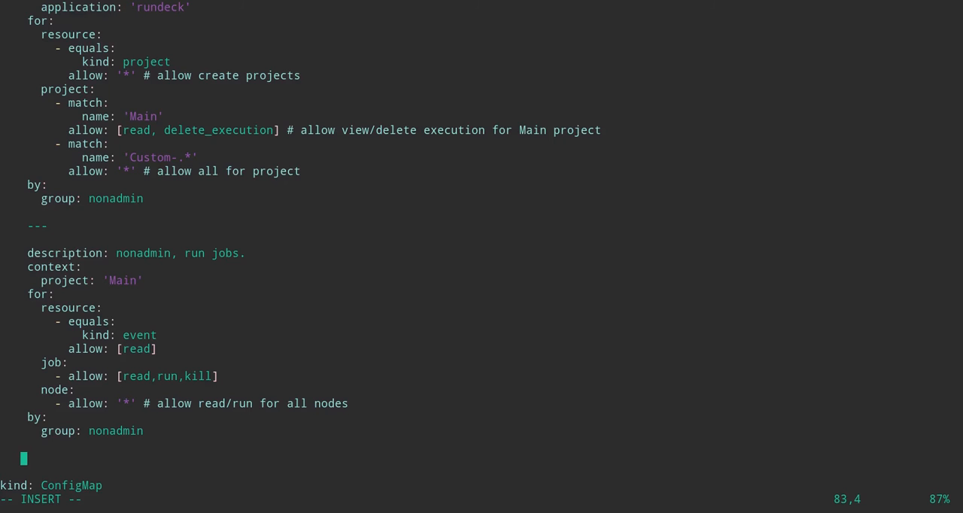
text(---)
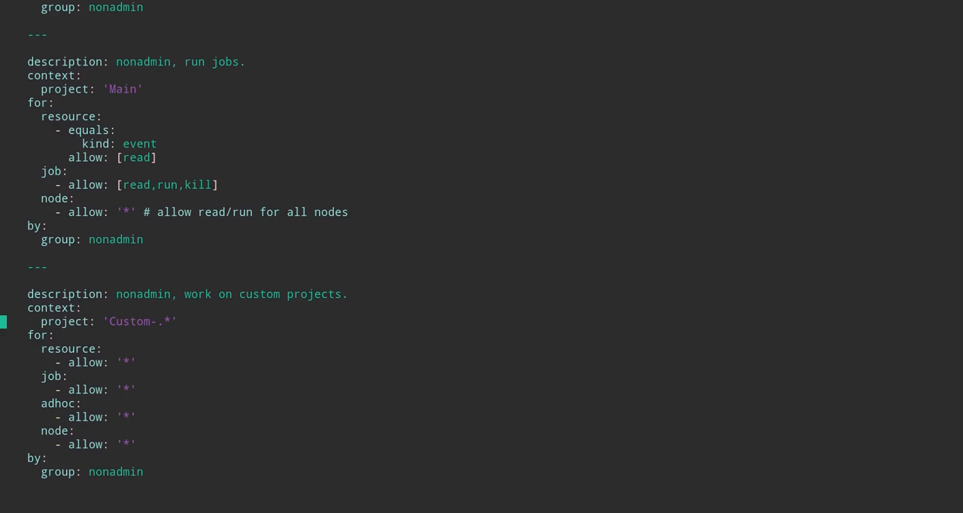
text(:wq)
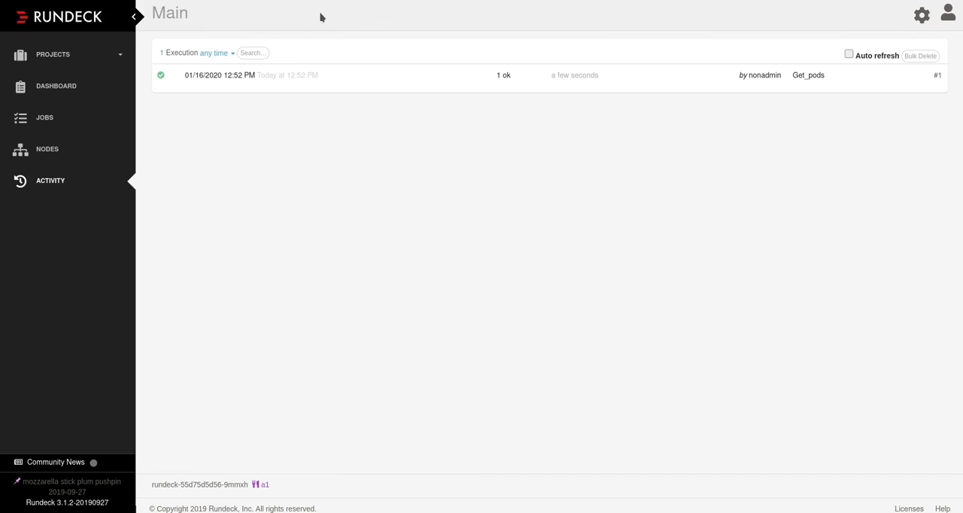
mouse_move(78, 18)
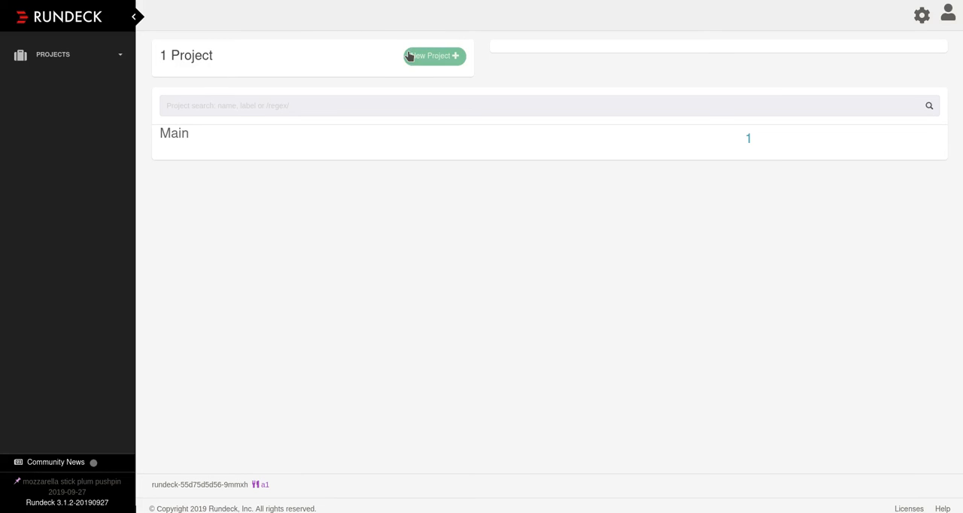
- Create the Custom-test project and view its empty jobs page
click(435, 56)
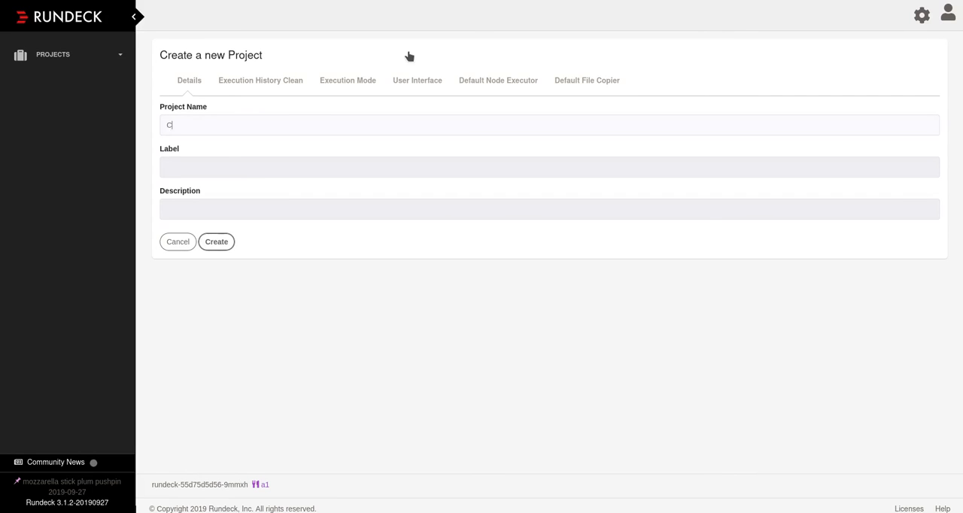
text(C)
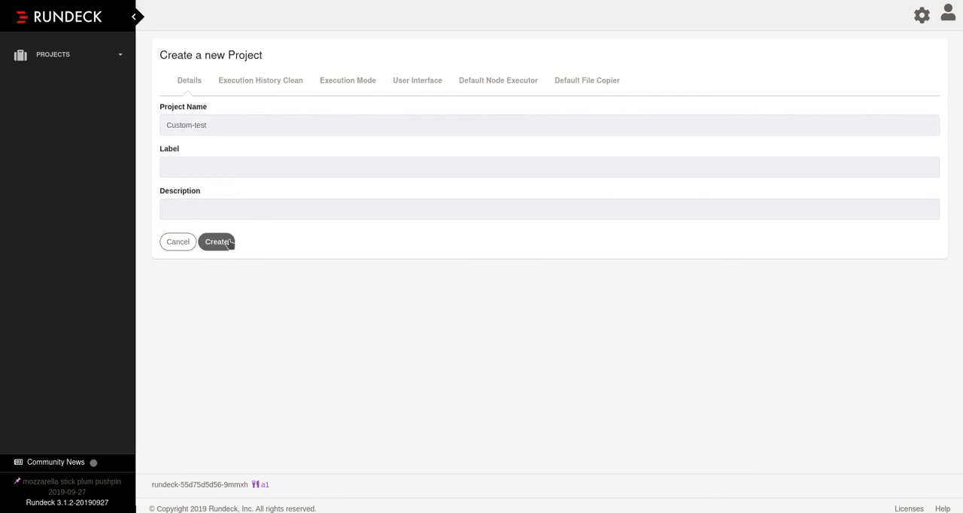
click(218, 242)
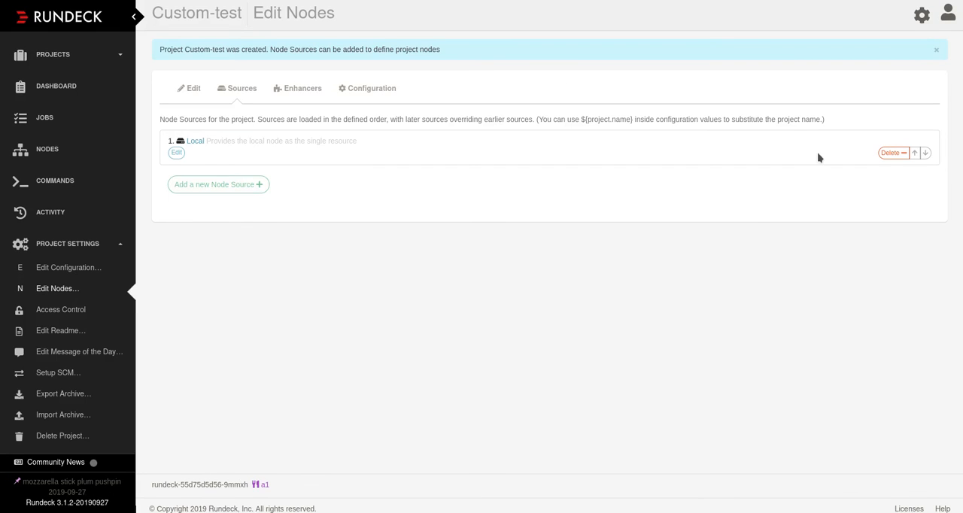
mouse_move(771, 189)
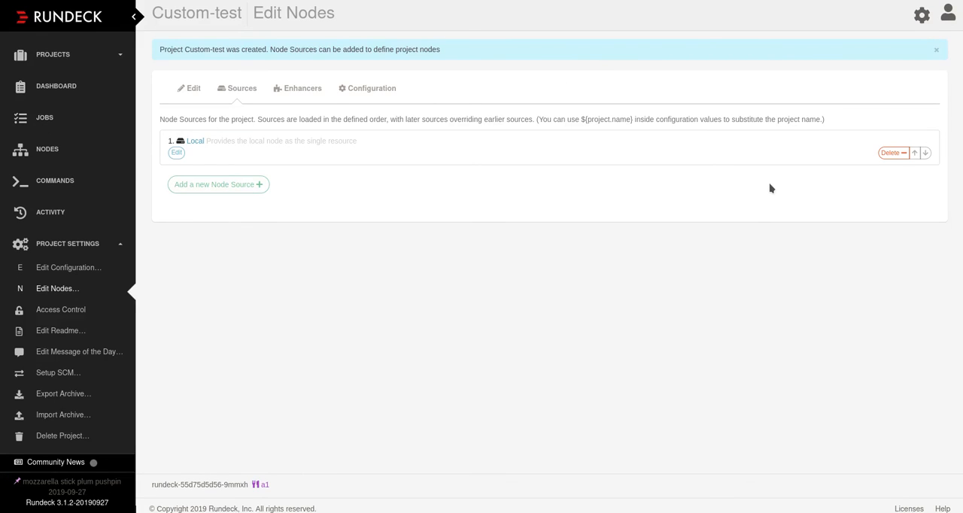
click(44, 118)
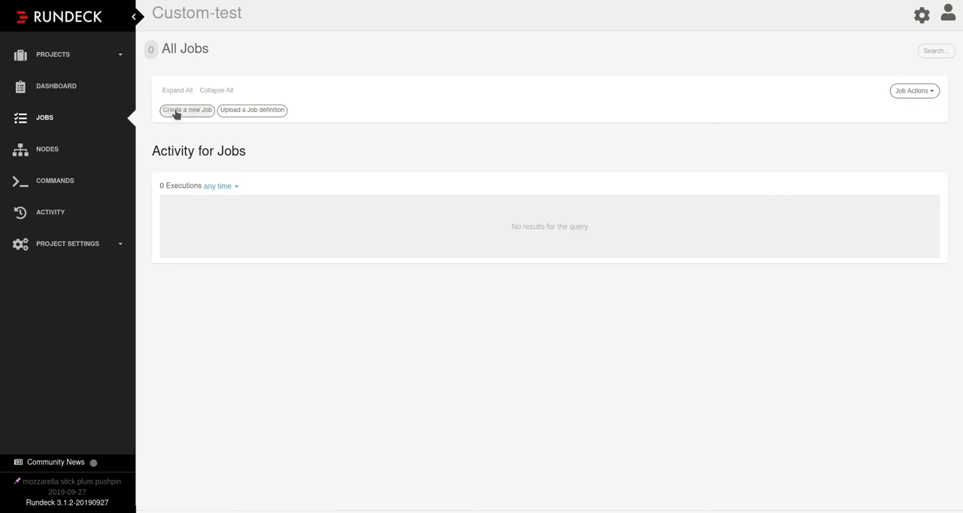
- Create a job named 'test' in Custom-test with one inline script step running 'date'
click(187, 110)
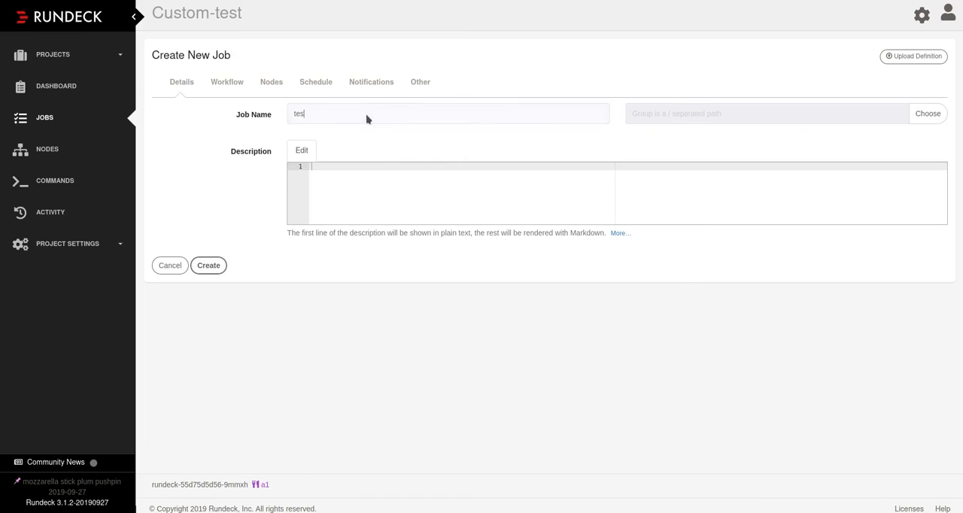
click(226, 82)
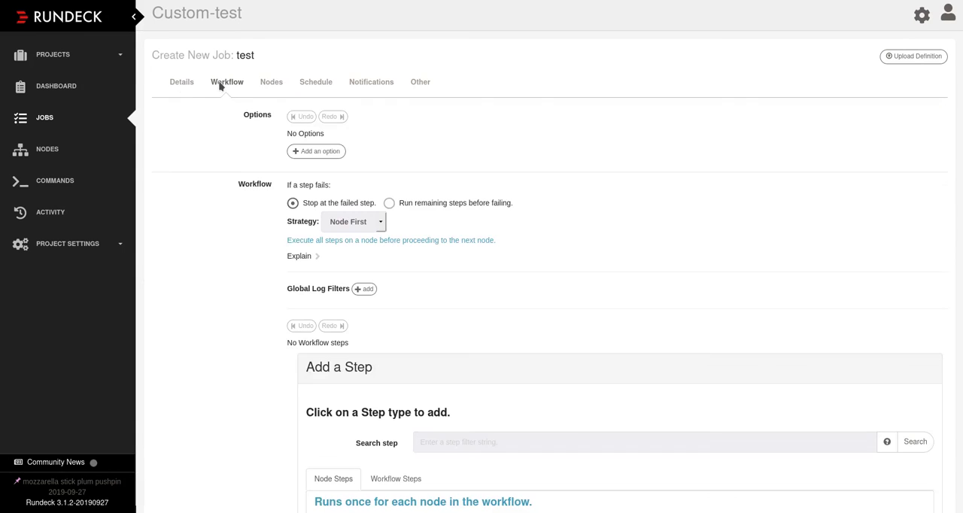
scroll(down, 3)
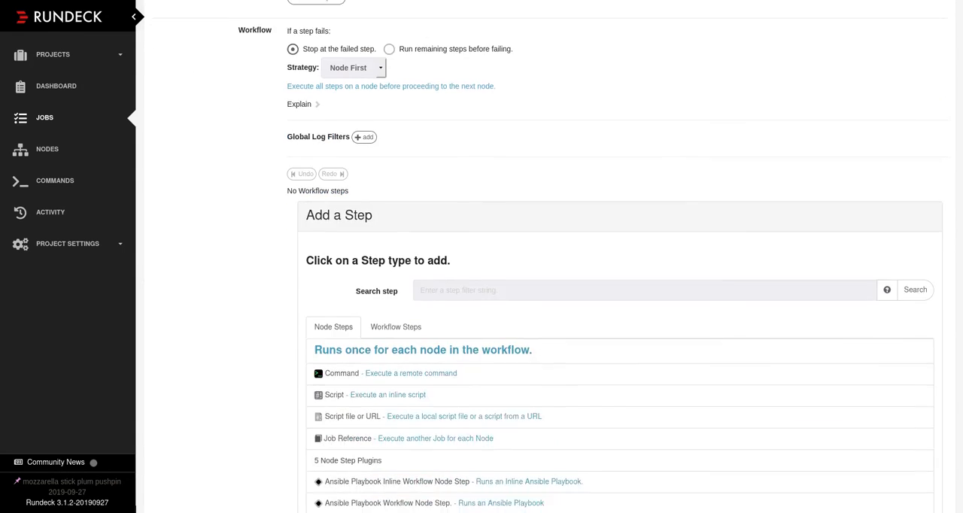
click(335, 395)
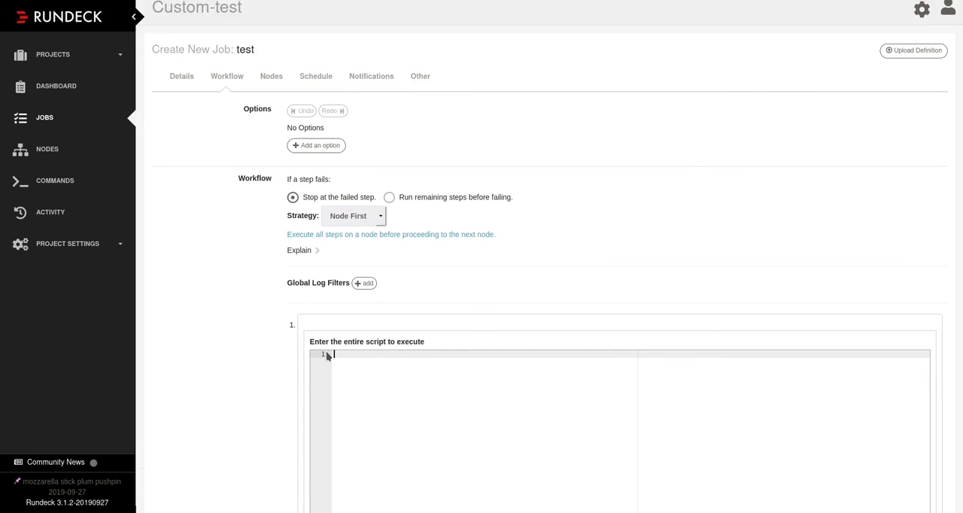
text(date)
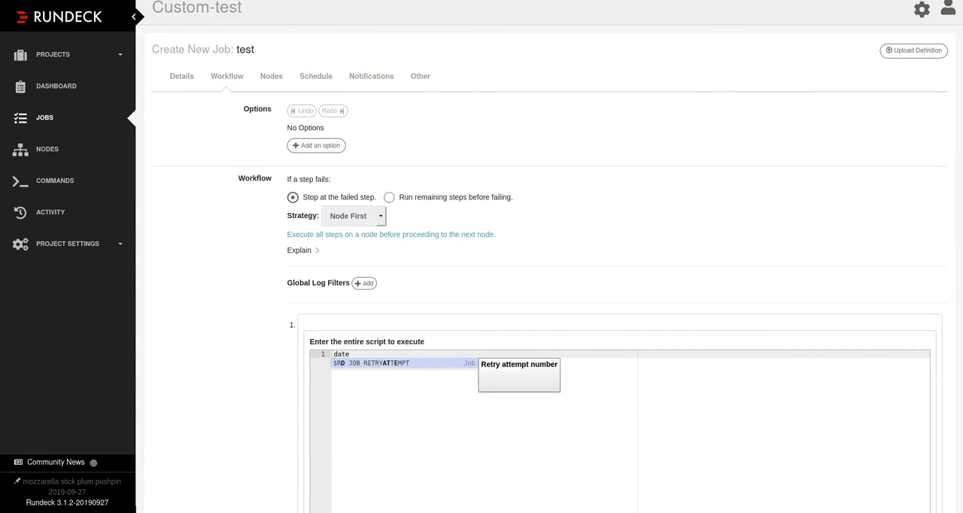
scroll(down, 3)
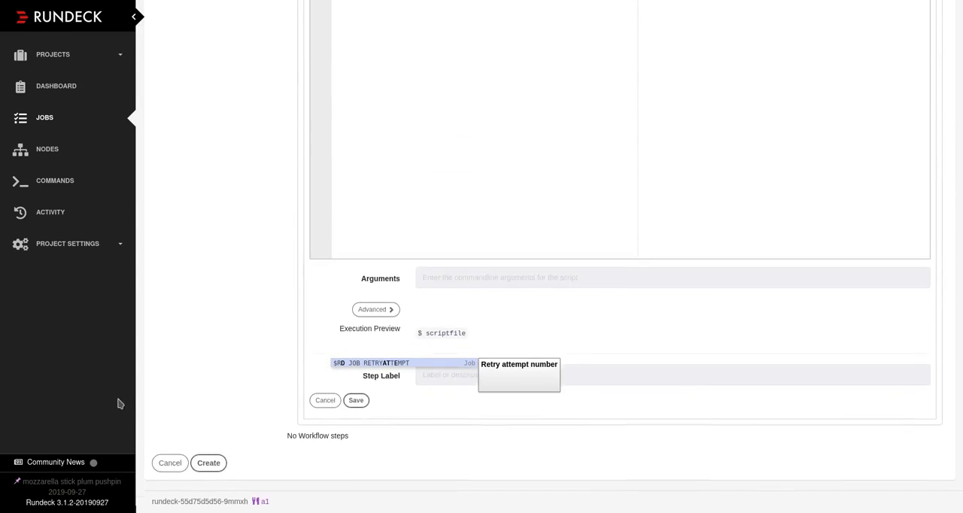
click(356, 400)
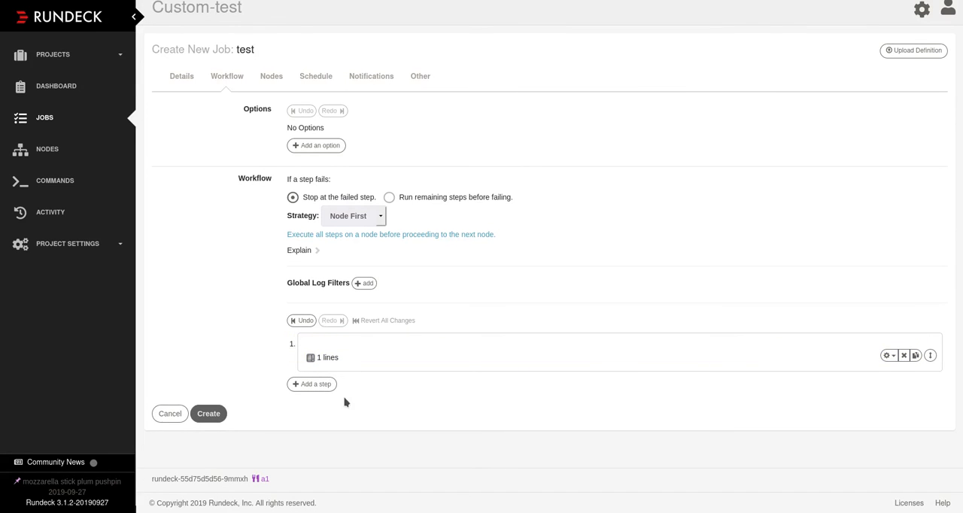
click(209, 414)
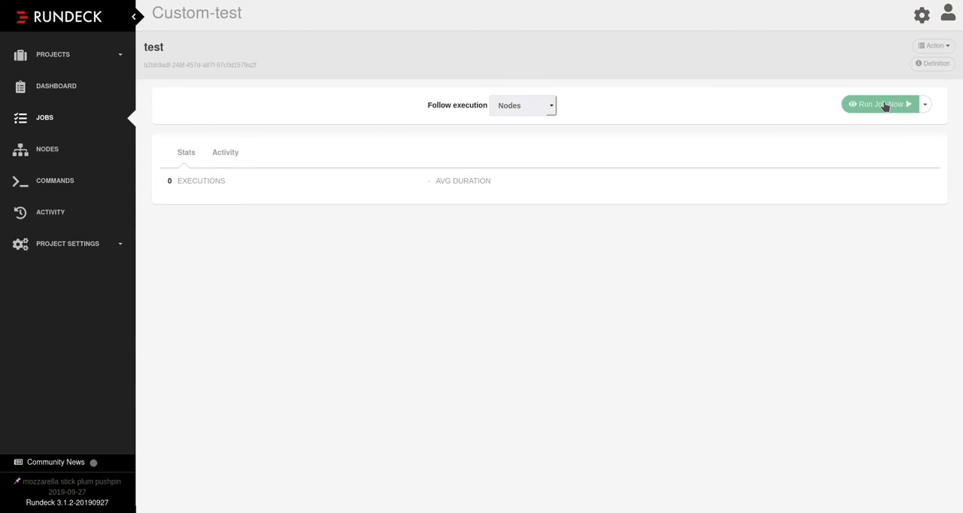
- Run the test job and expand its node and script step to view the date output
click(881, 103)
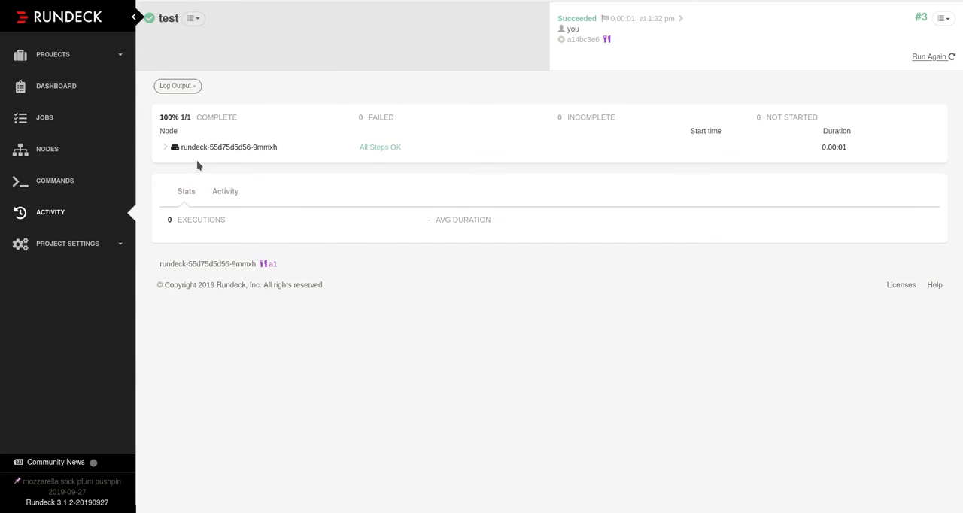
click(165, 146)
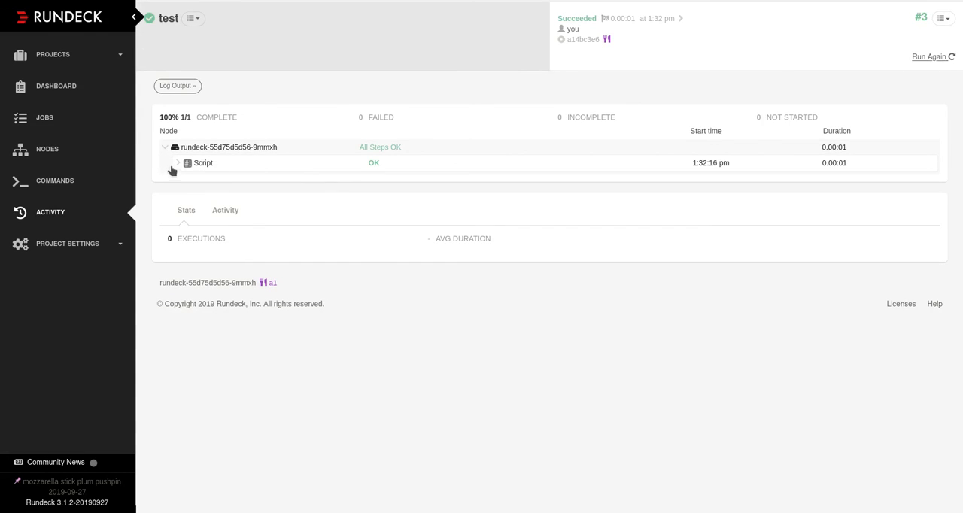
click(177, 163)
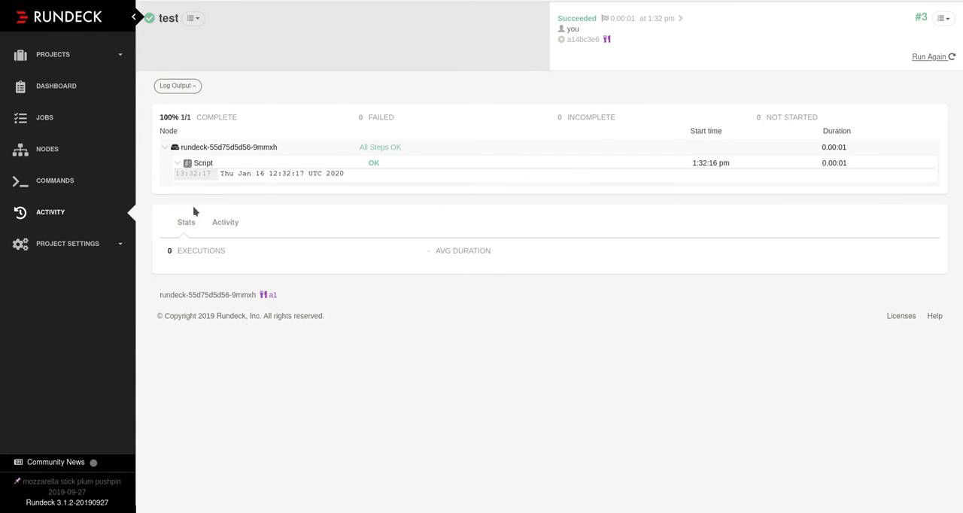
mouse_move(490, 221)
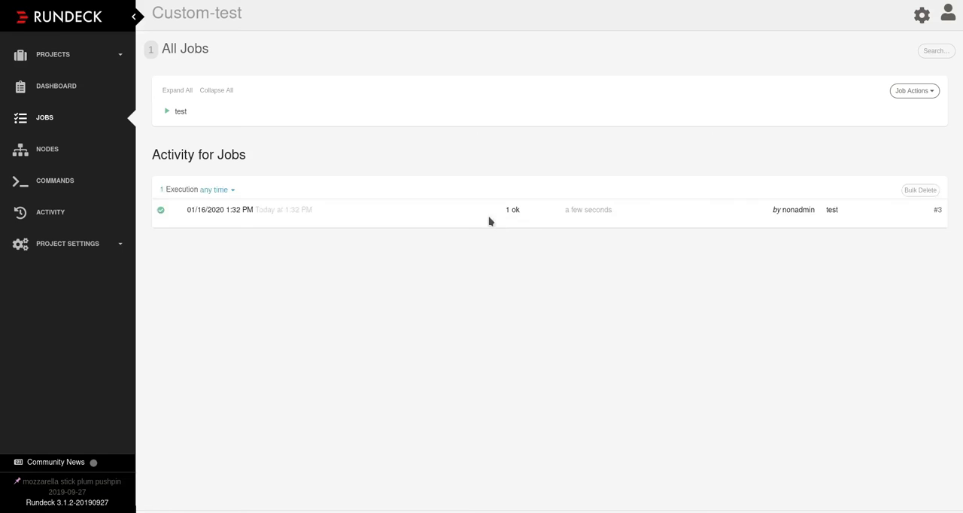
mouse_move(943, 95)
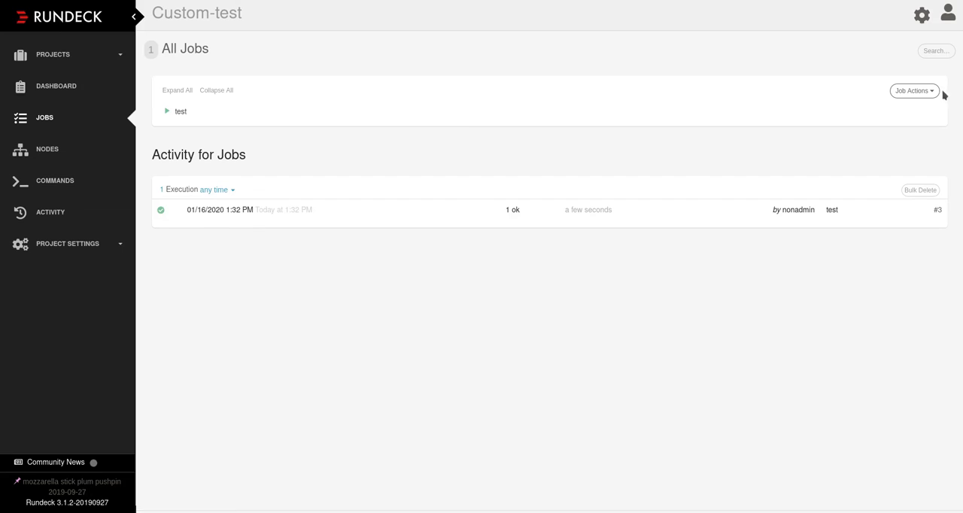
- Delete the test job from Custom-test via its Actions menu and confirm the deletion
click(923, 111)
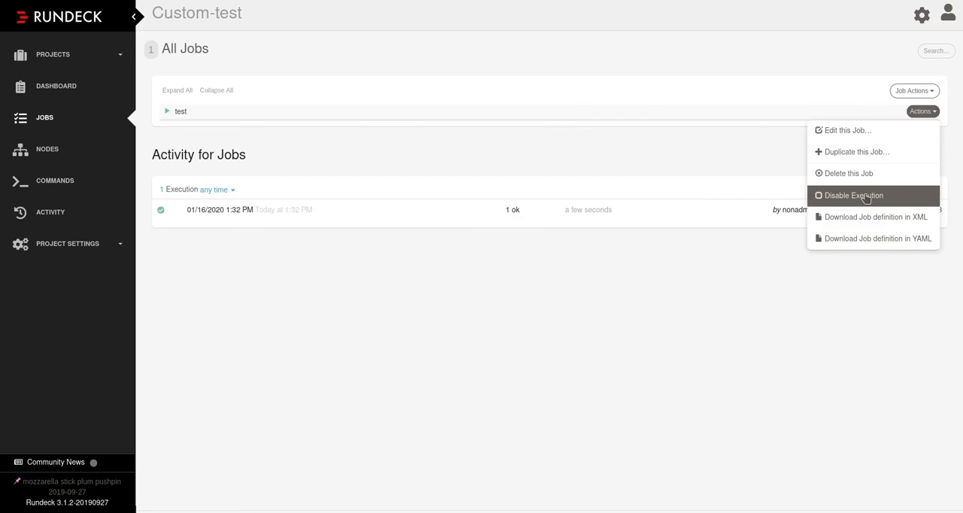
click(848, 173)
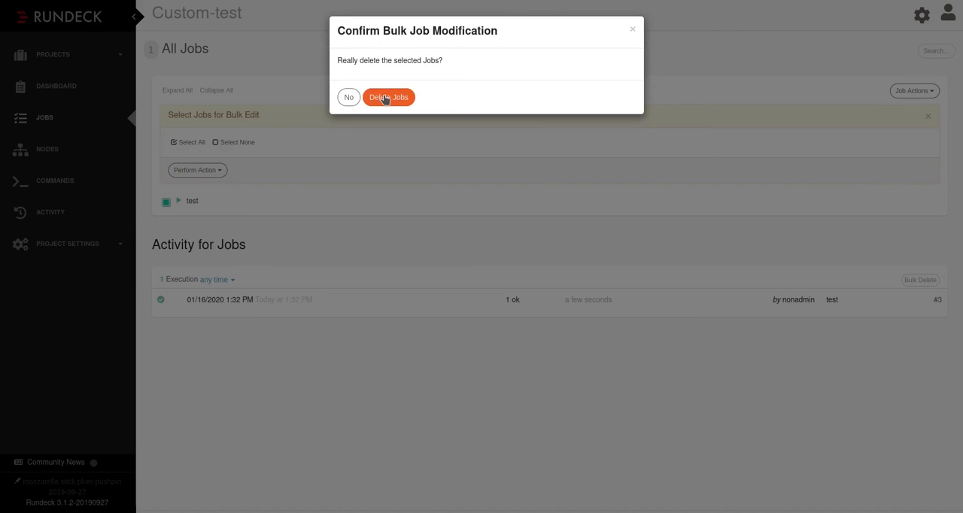
click(388, 97)
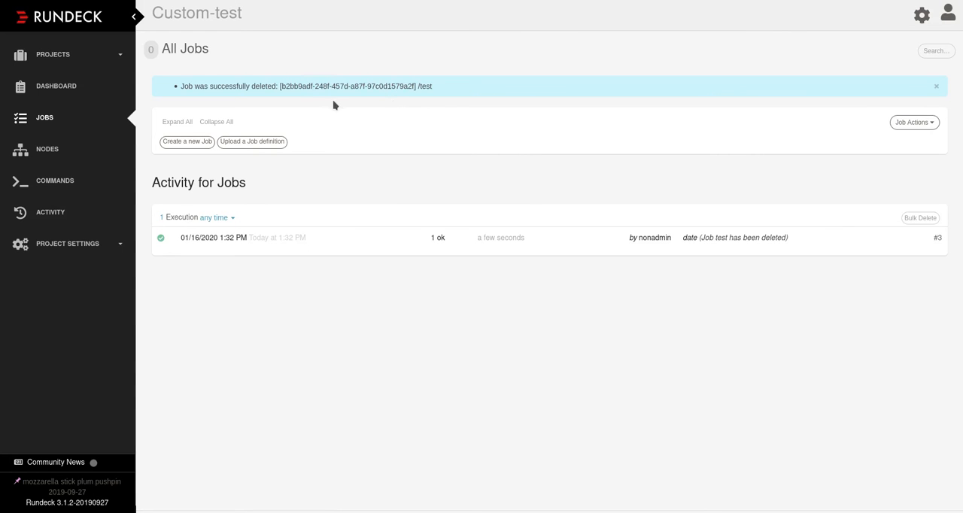
click(53, 54)
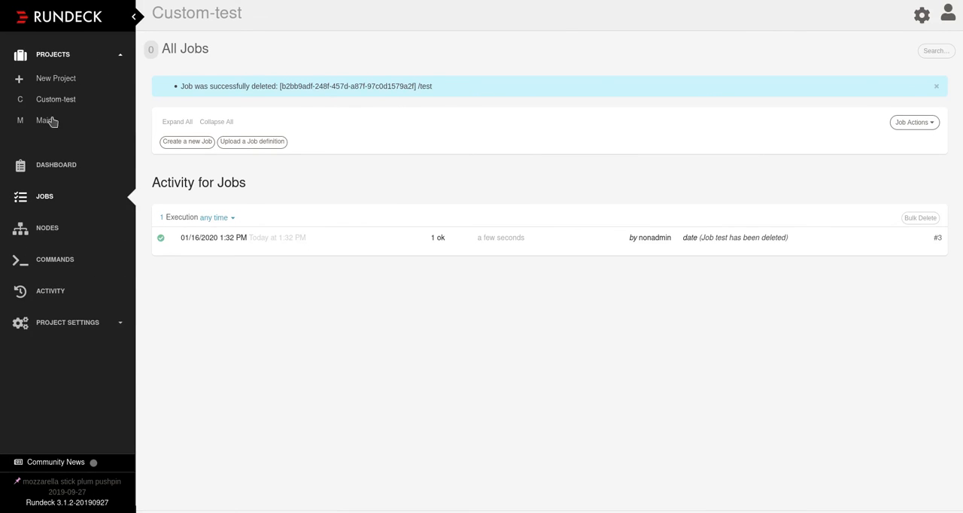
- Switch to the Main project and check the Get_pods job's available actions
click(47, 120)
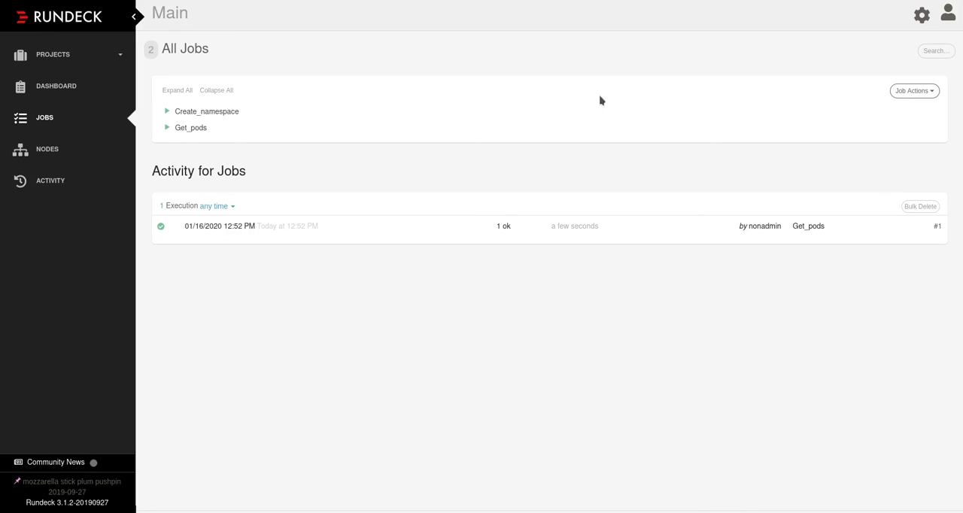
mouse_move(946, 134)
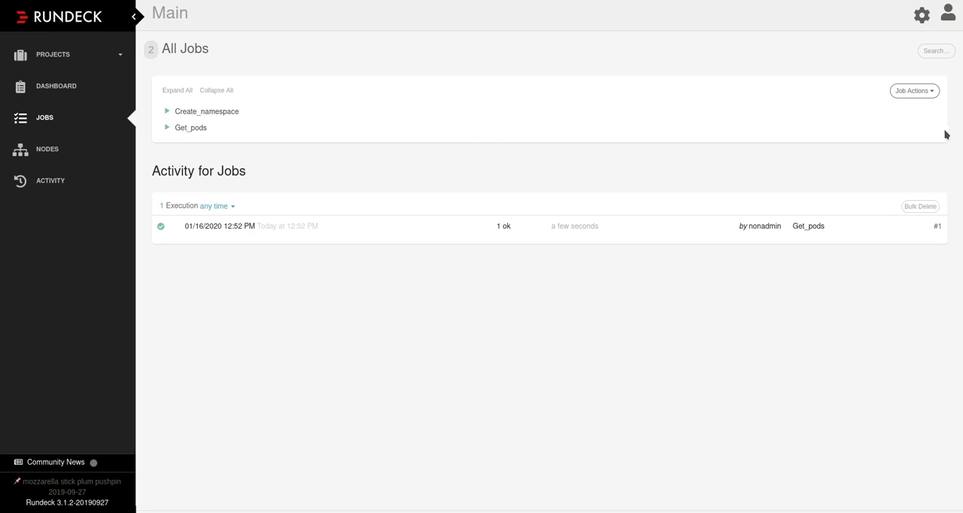
click(922, 127)
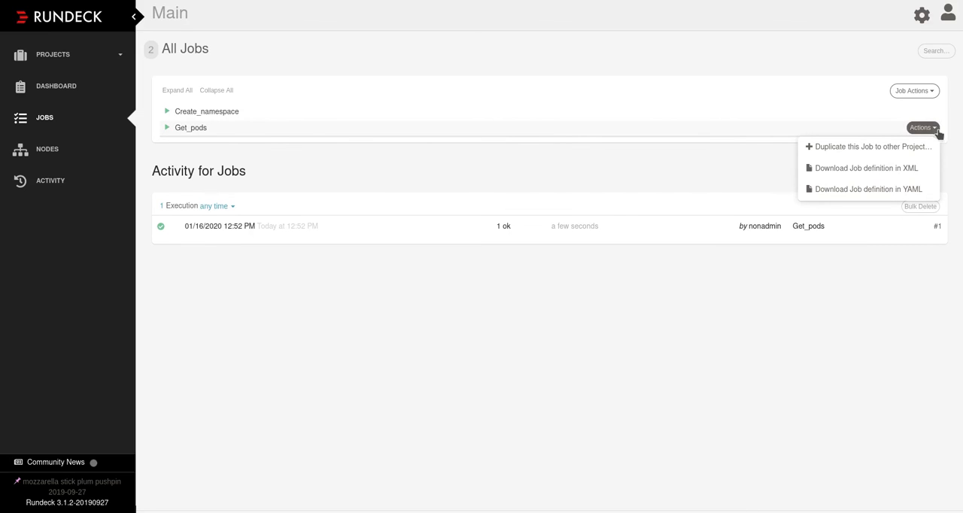
mouse_move(867, 168)
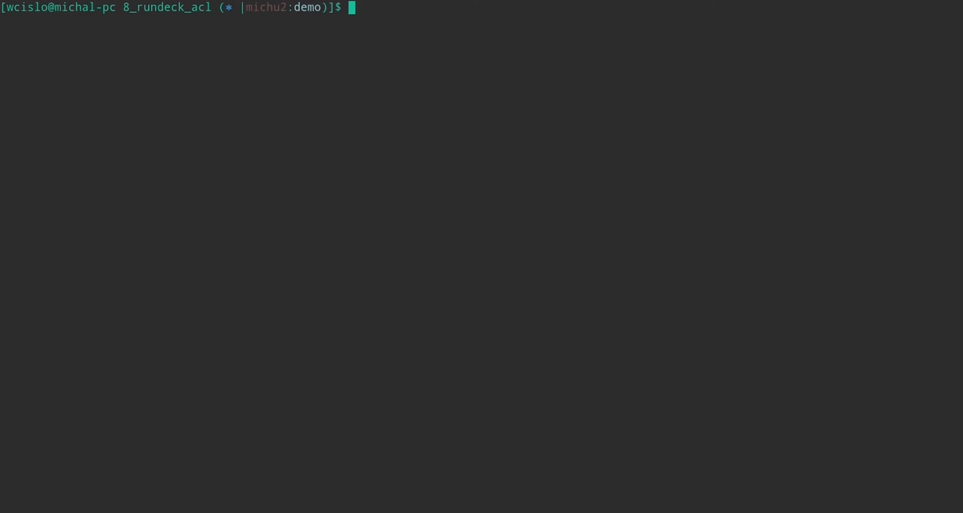
- List pods with 'k get po' and exec into the rundeck pod with bash
text(k get pod)
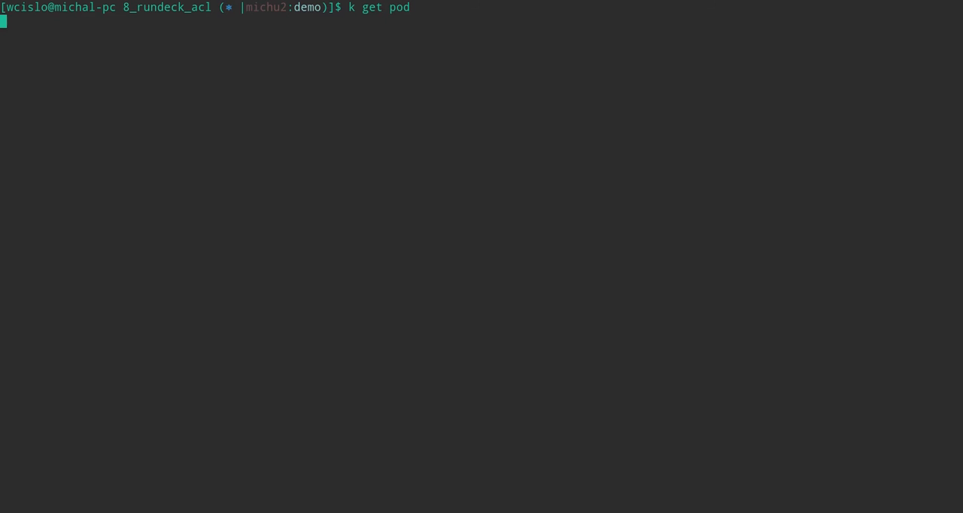
key(Return)
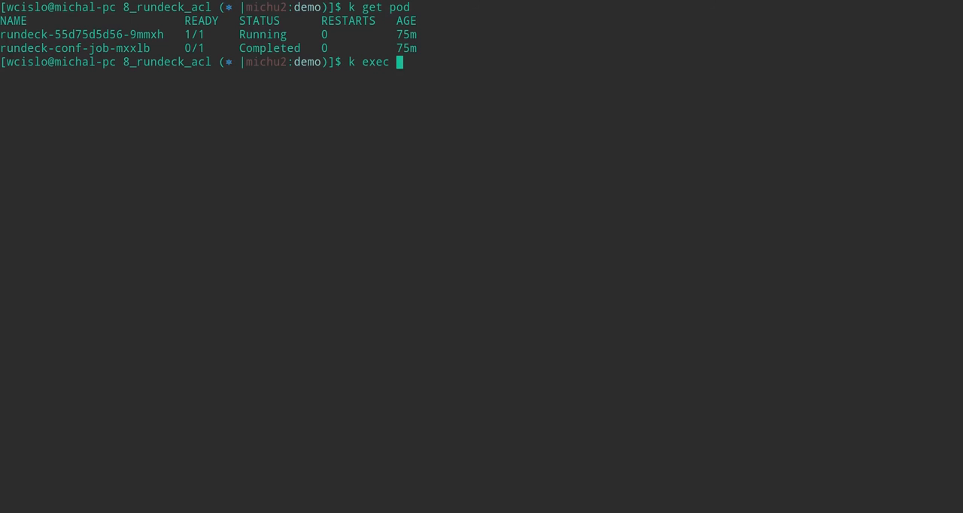
text(-it)
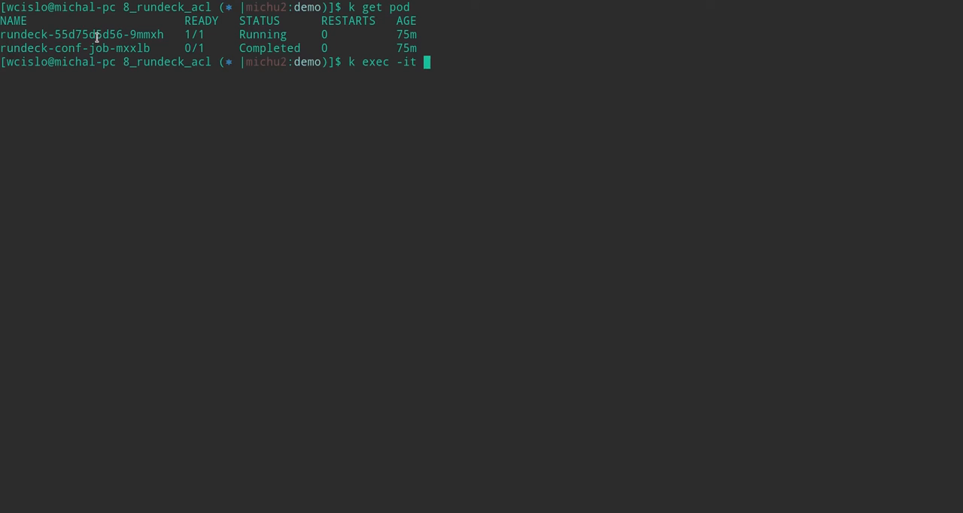
double_click(82, 35)
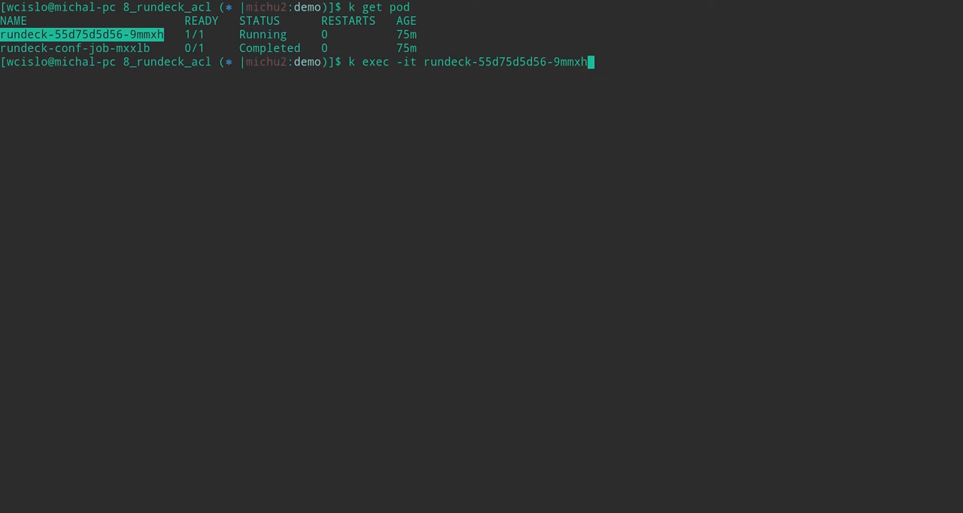
text(-- bash)
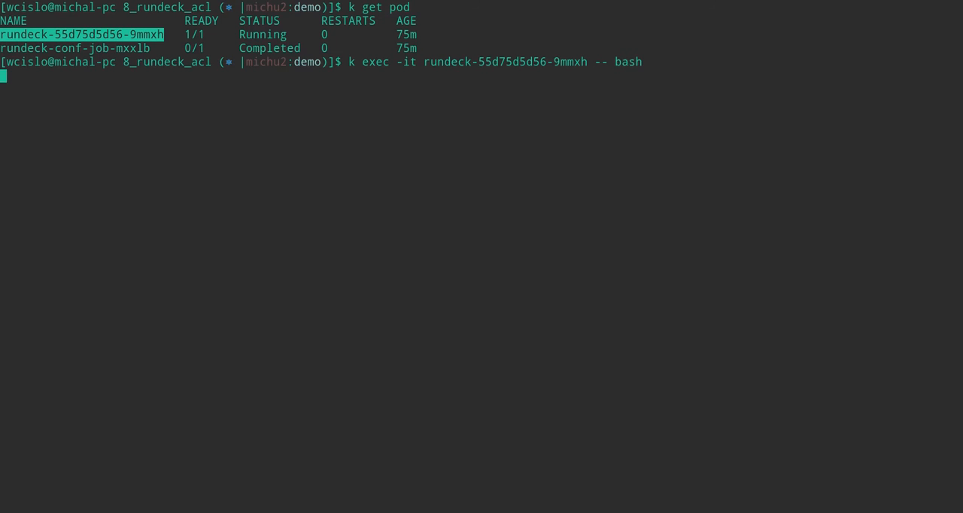
key(Return)
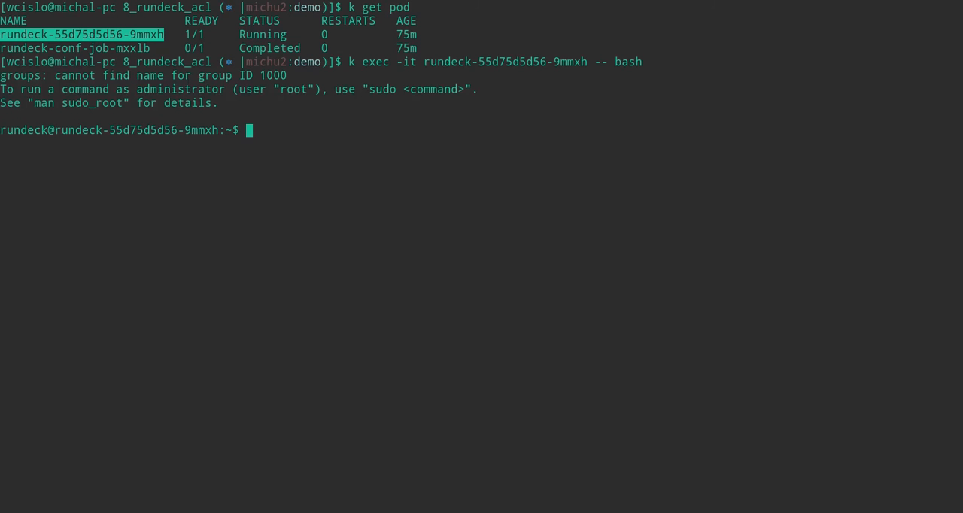
- Run 'rd-acl test -c application -g nonadmin -G project -a create' inside the pod
text(rd)
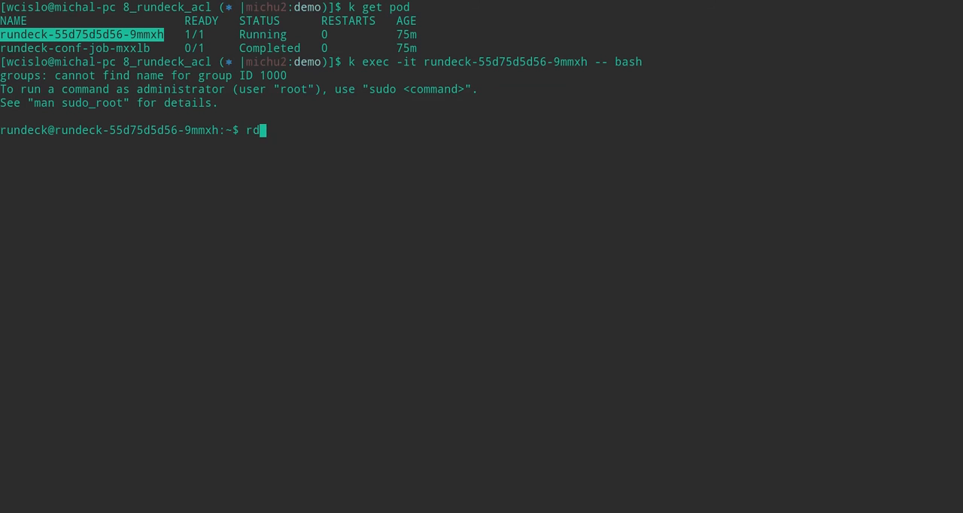
text(-acl)
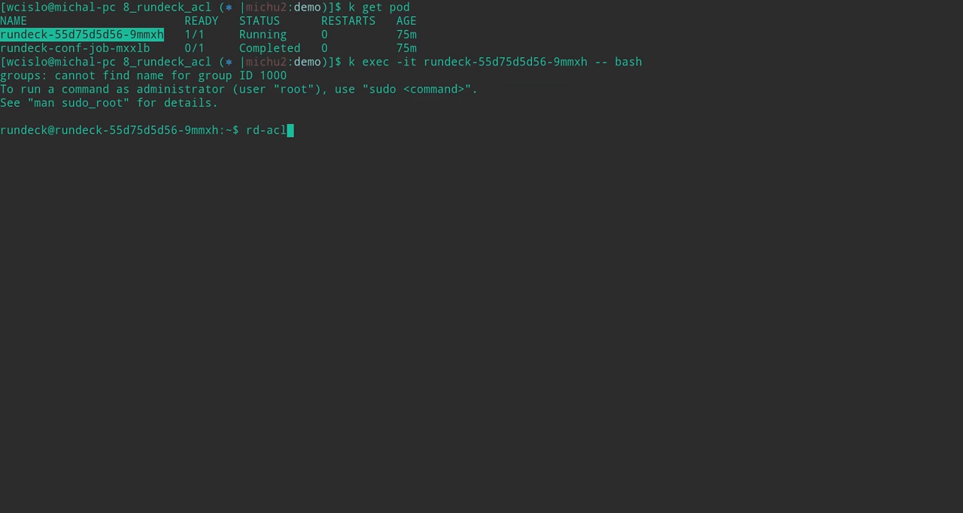
text(test)
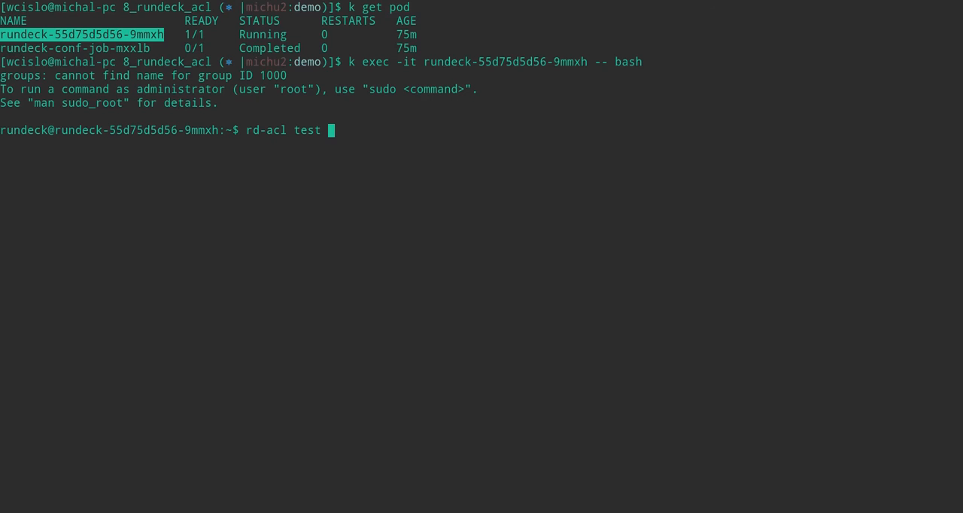
text(-c)
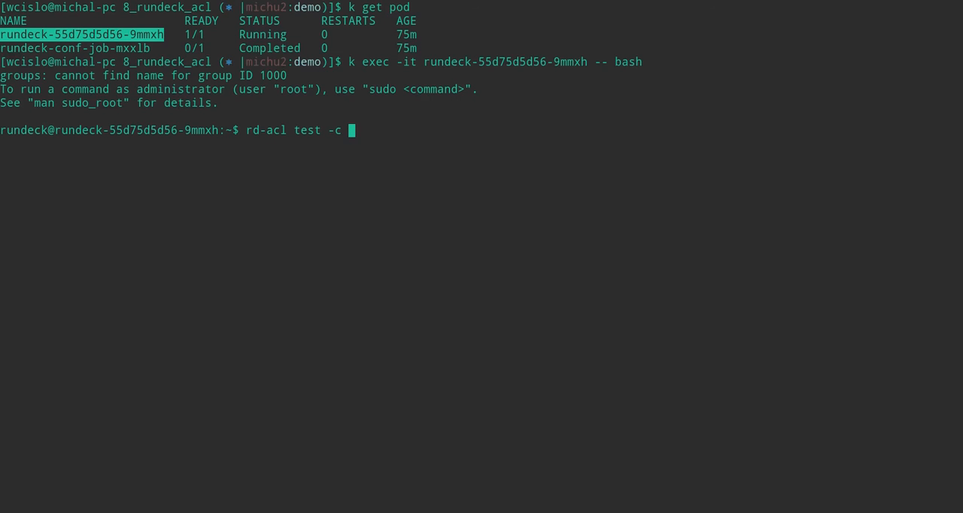
text(app)
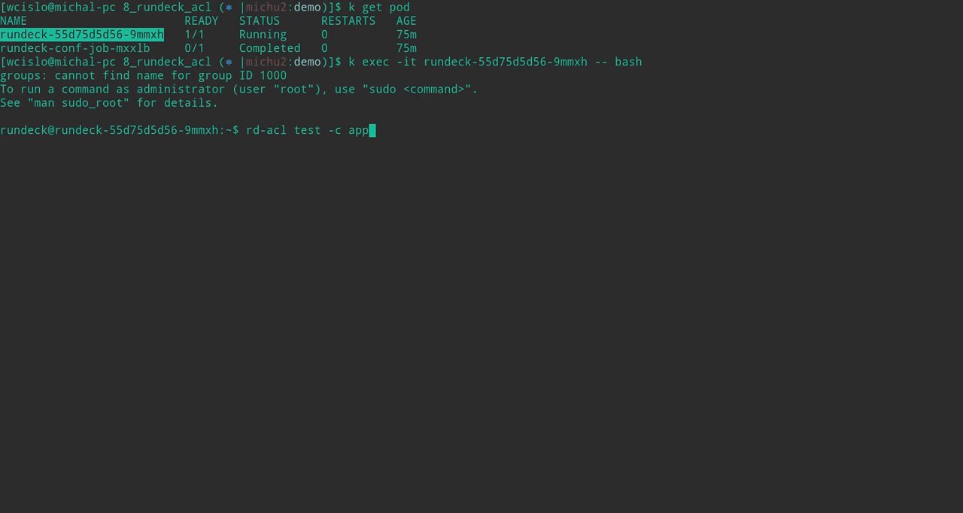
text(lication)
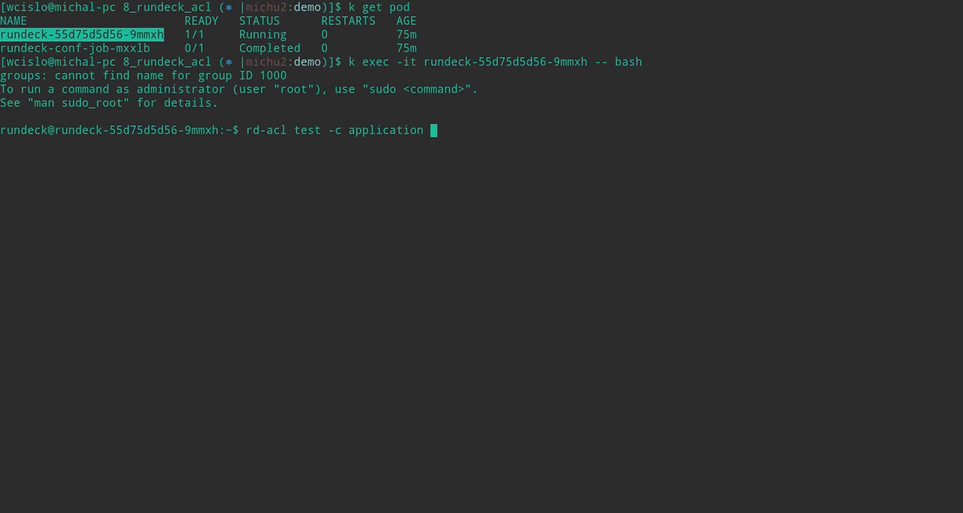
text(-g non)
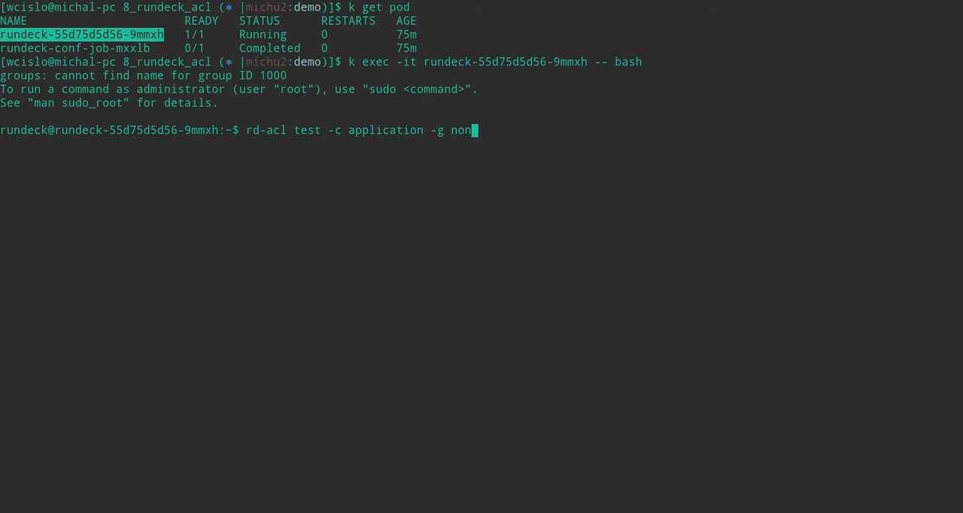
text(admin)
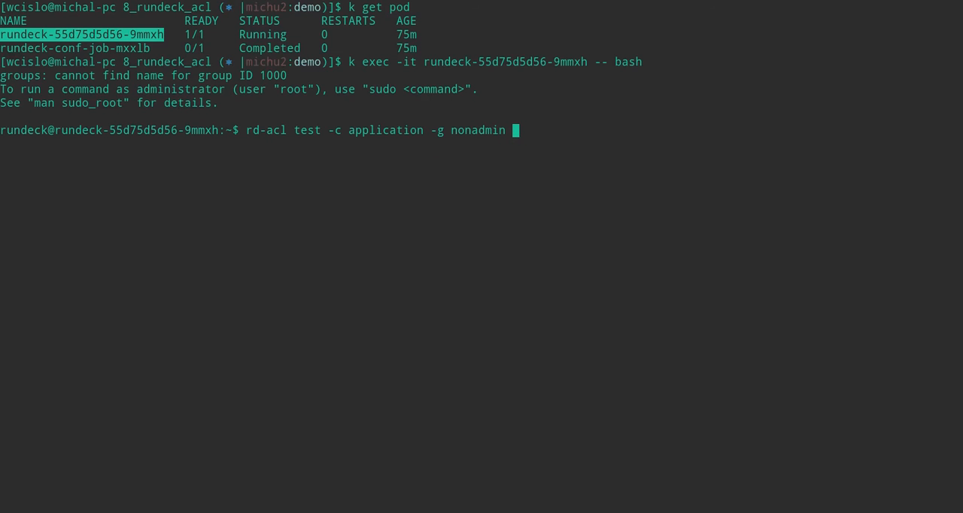
text(-G)
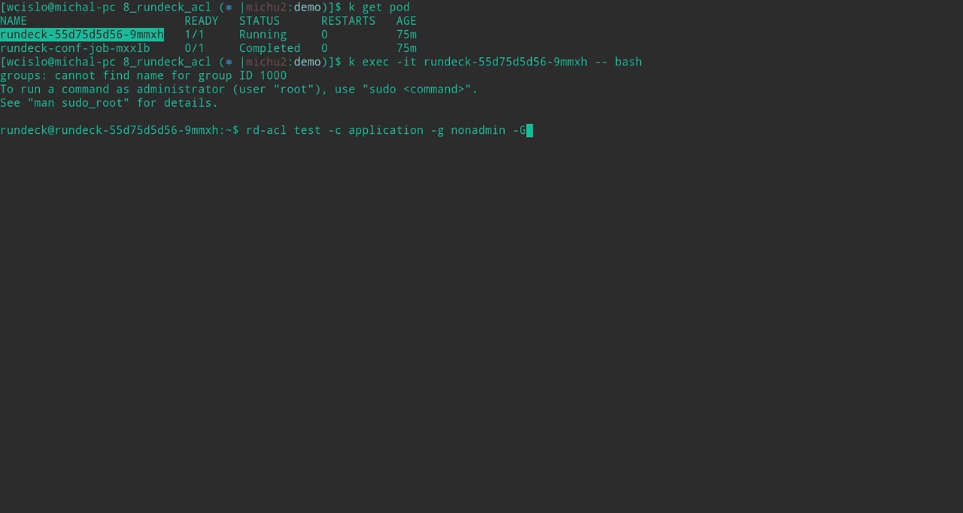
text(pr)
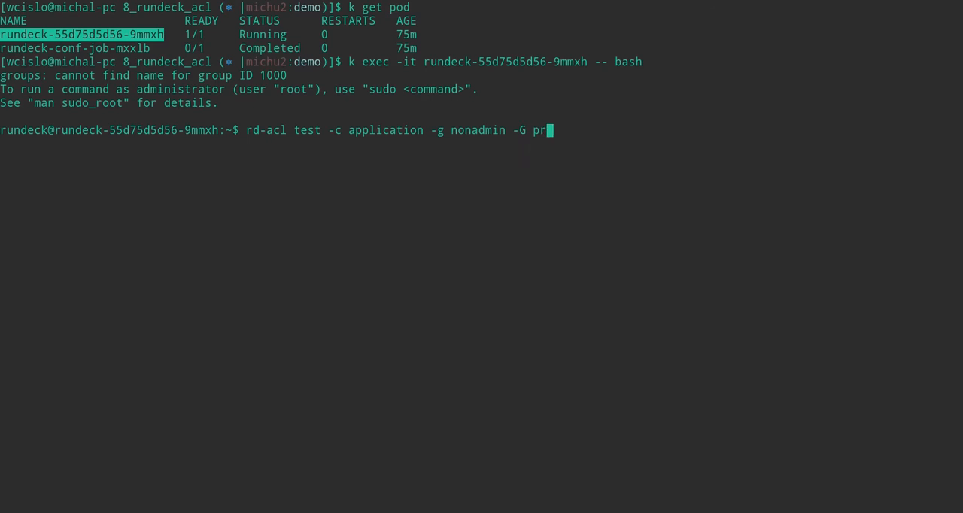
text(oject)
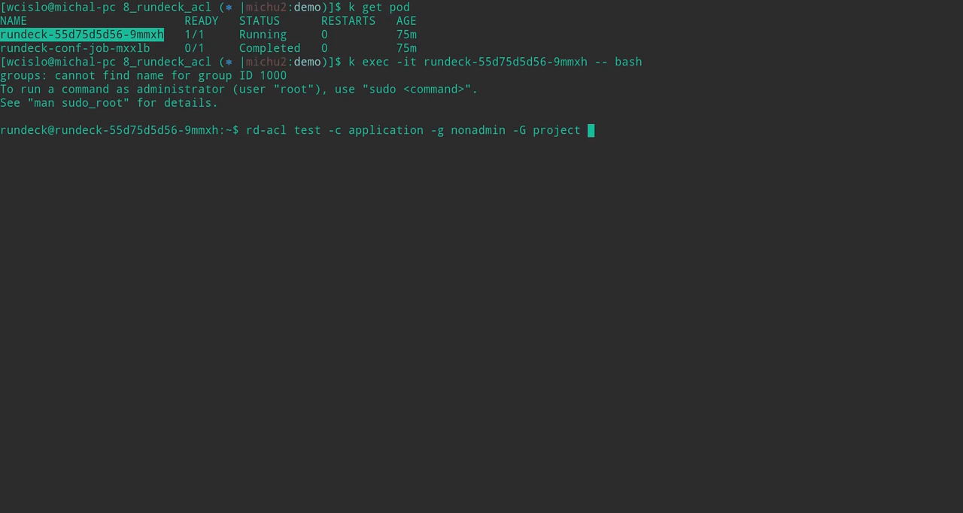
text(-a)
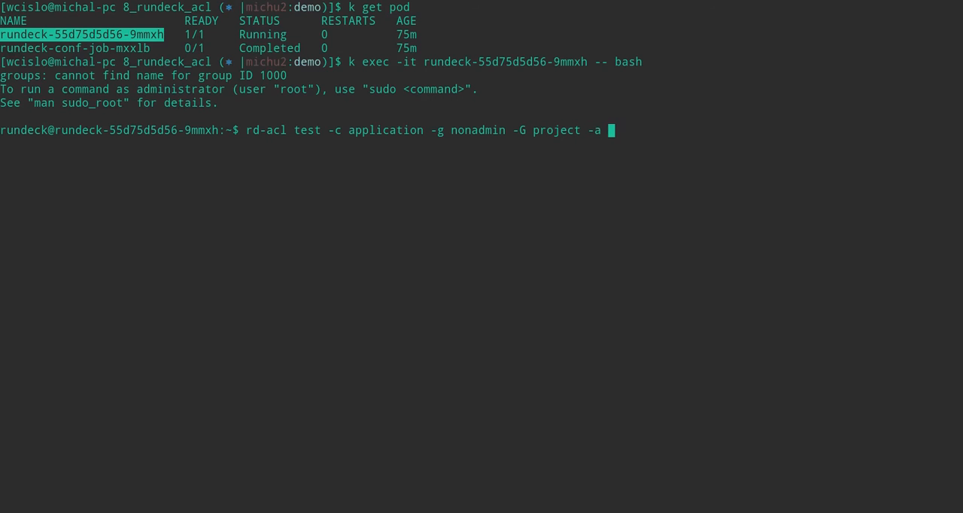
text(create)
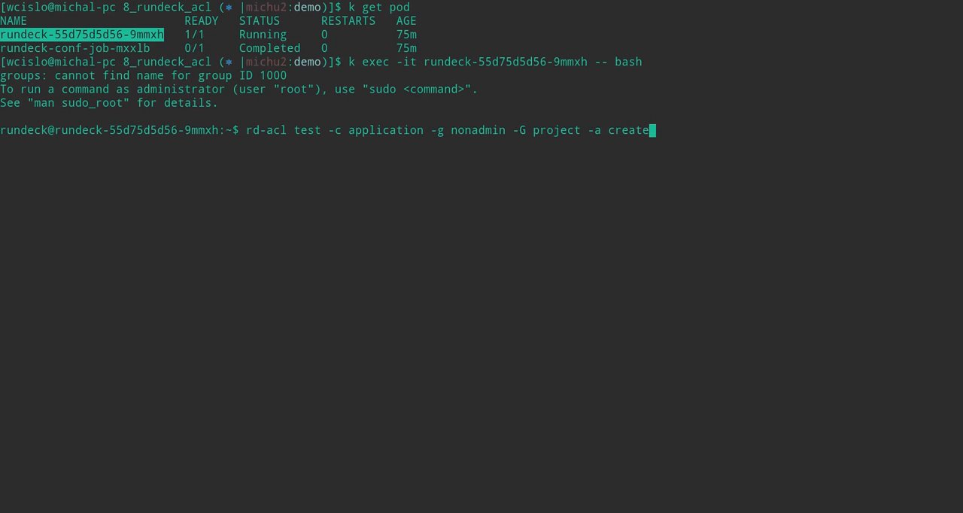
key(Return)
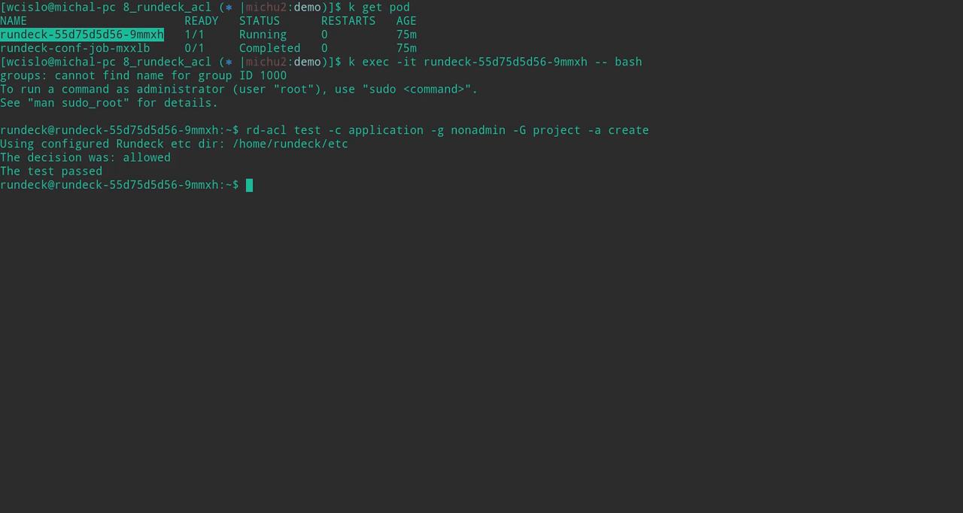
- Run 'rd-acl test -c project -p Main -g nonadmin -G job -a create'
text(rd-acl test -c pro)
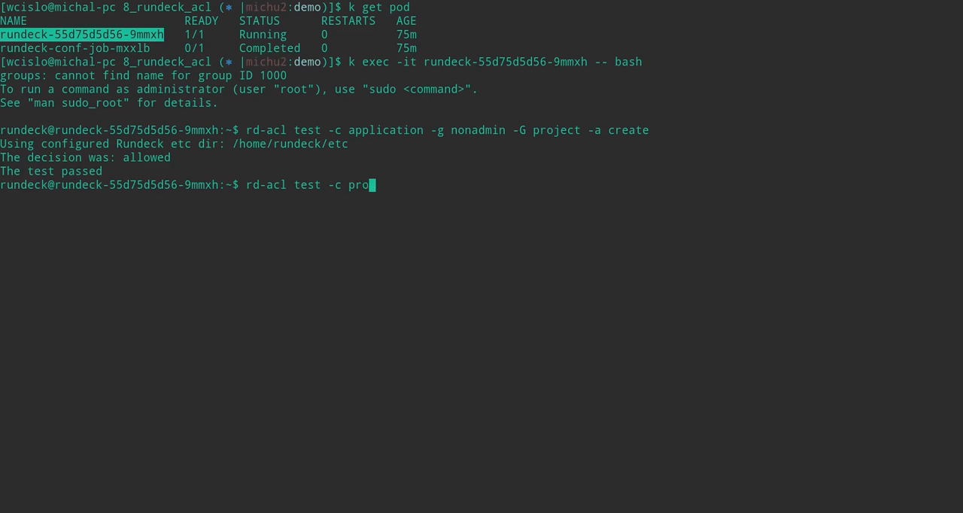
text(ject)
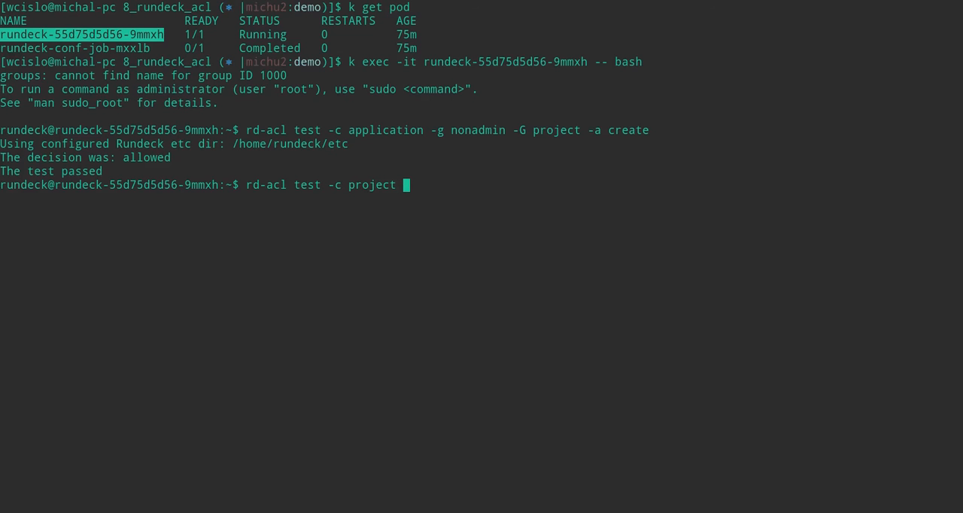
text(-p)
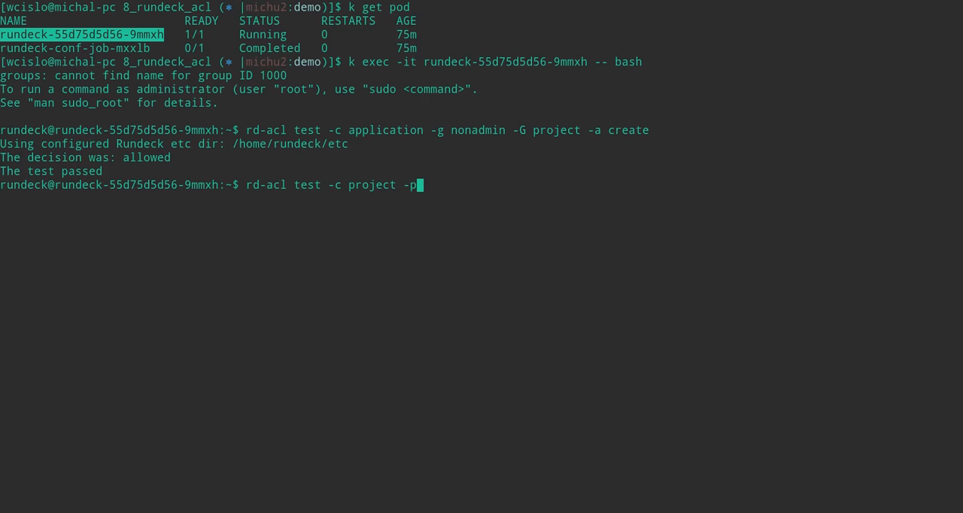
text(Main)
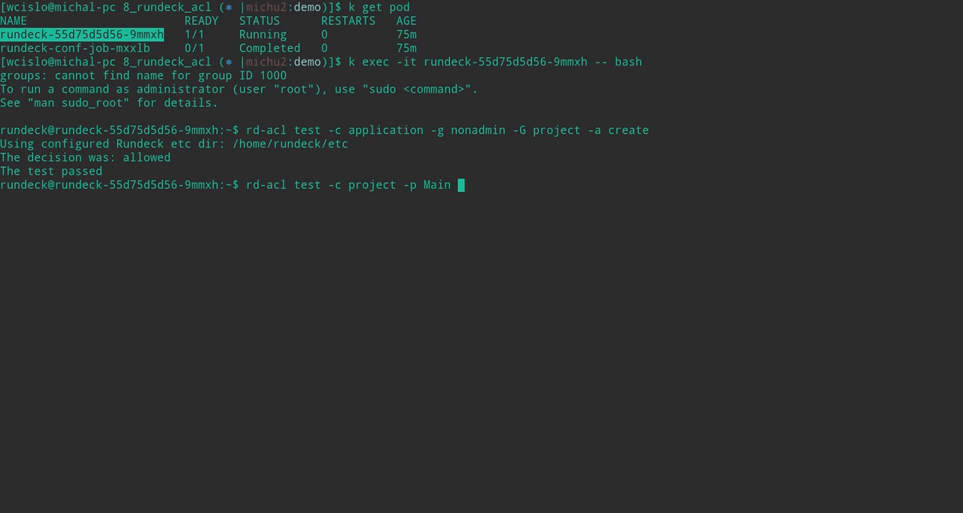
text(-g no)
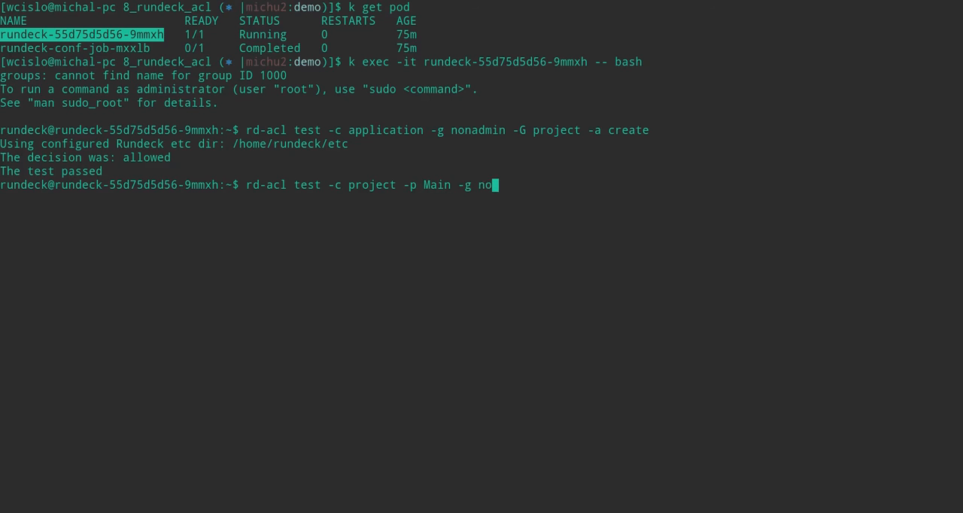
text(nadmin)
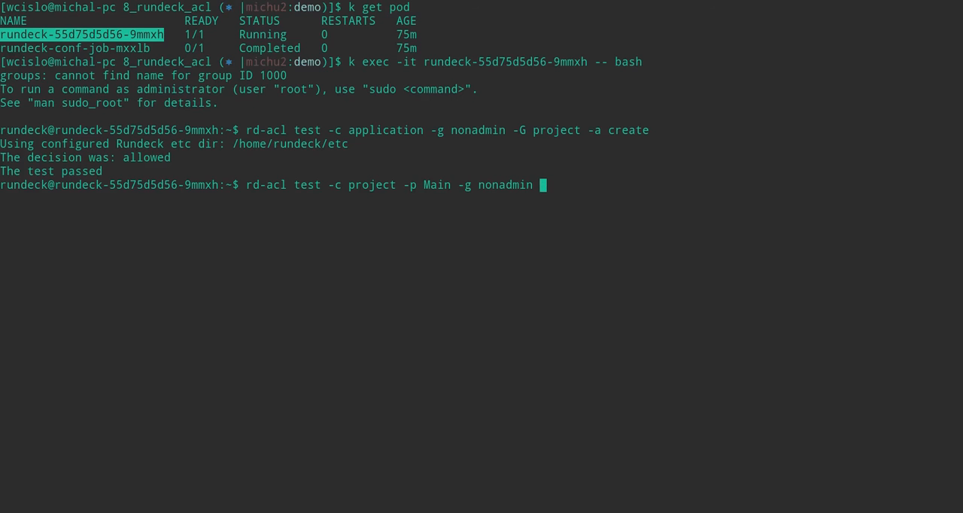
text(-G)
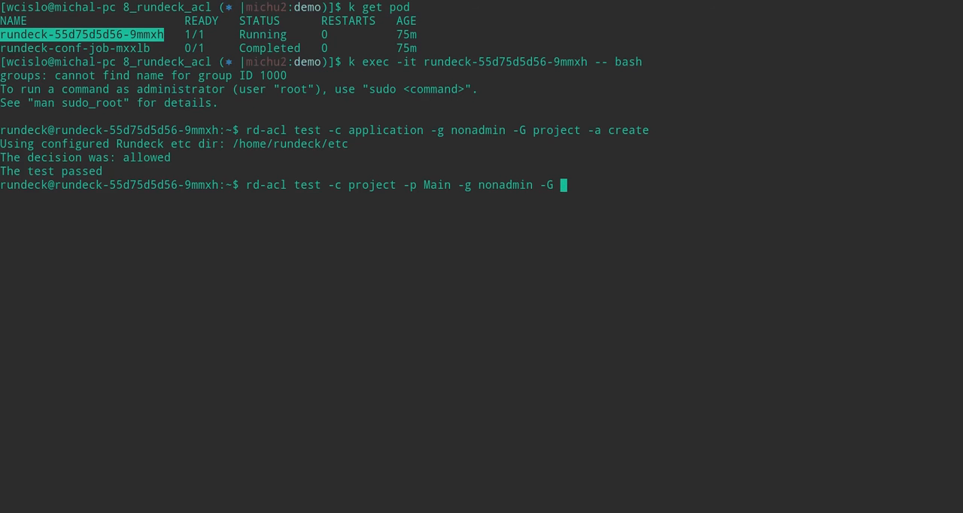
text(job)
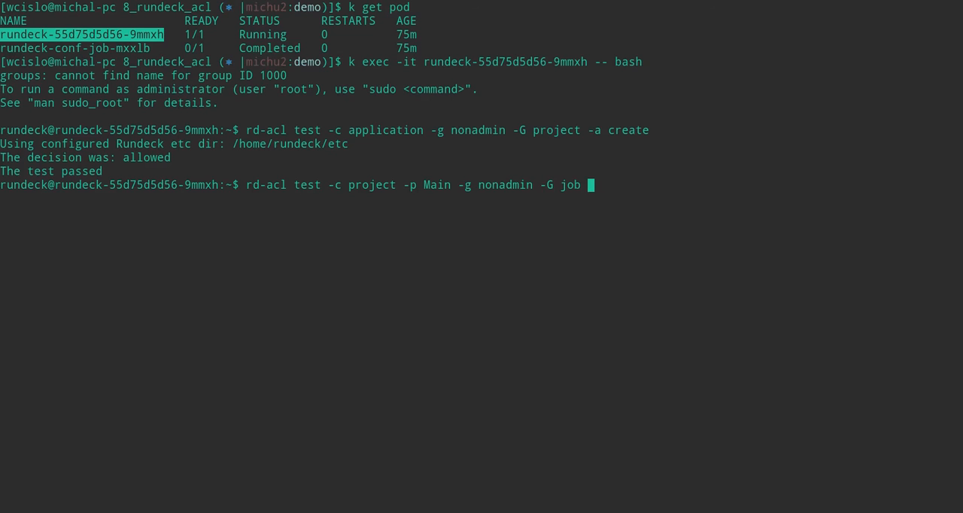
text(-a)
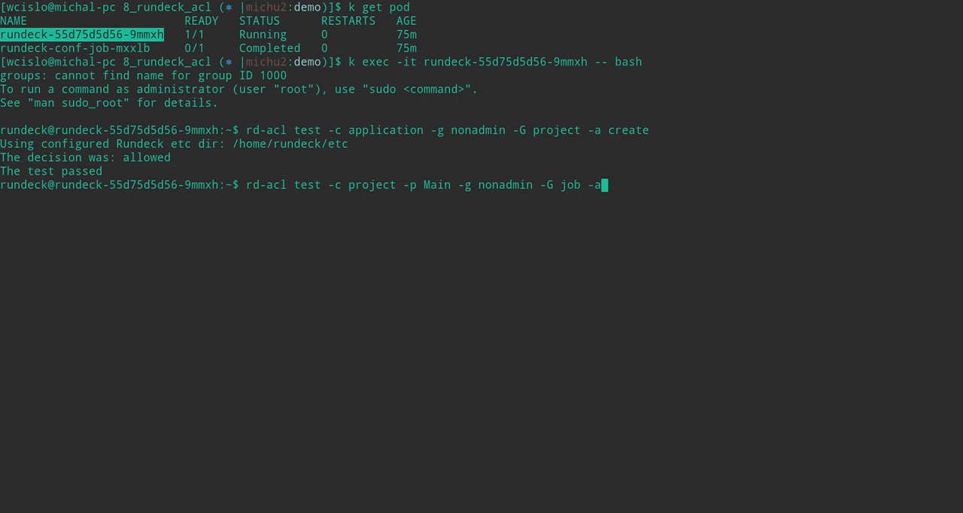
text(create)
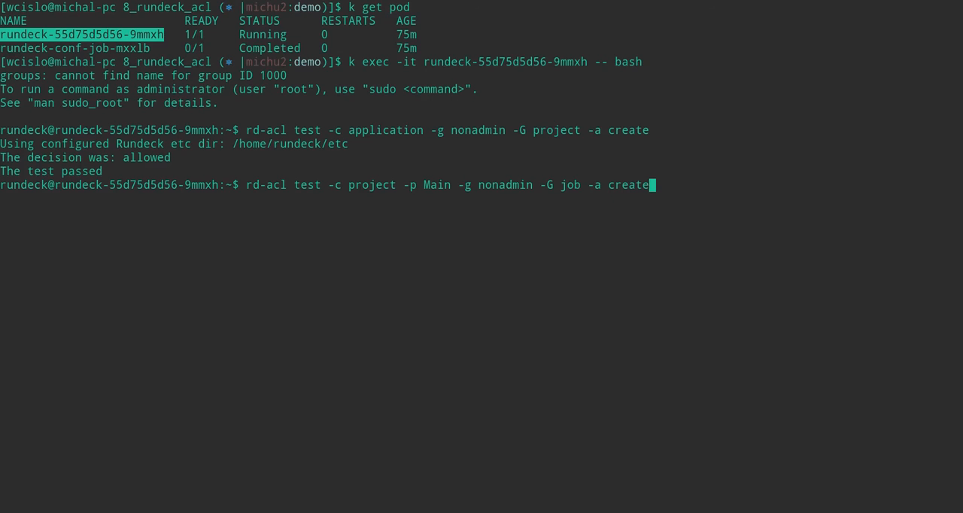
key(Return)
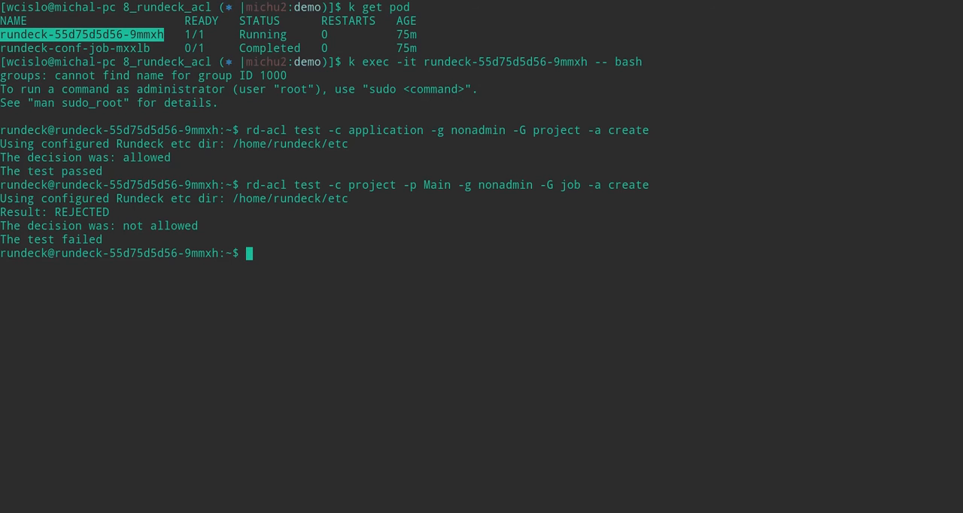
- Recall the job-creation ACL test and change the project from Main to Custom-test
text(rd-acl test -c project -p Main -g nonadmin -G job -a create)
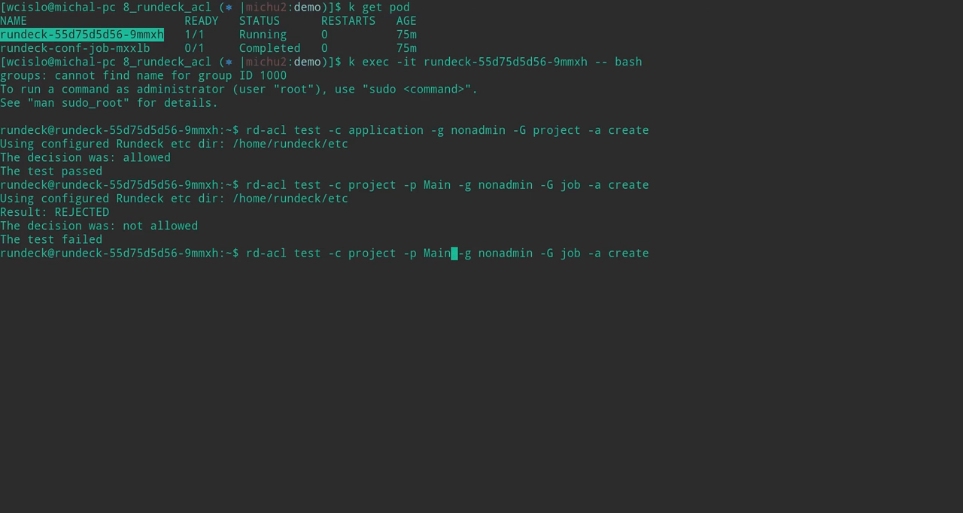
text(CUstom)
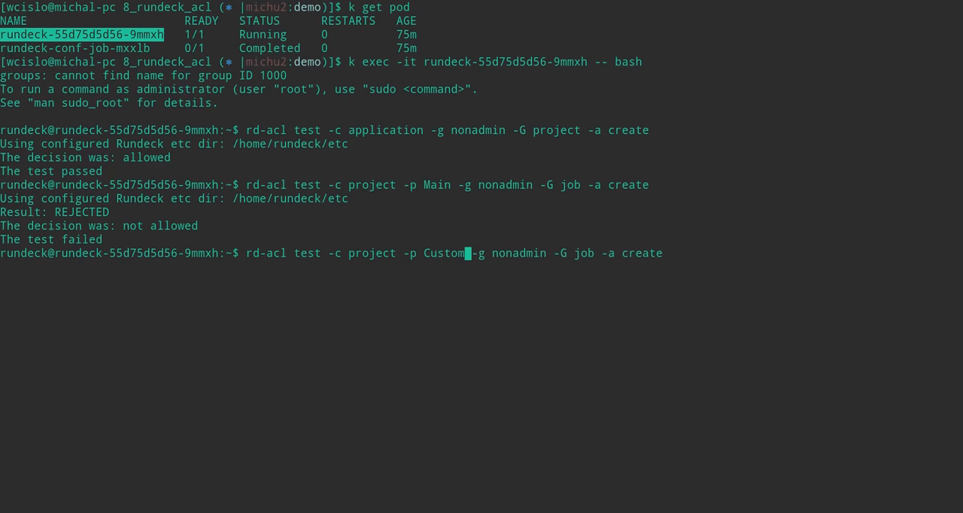
text(-test)
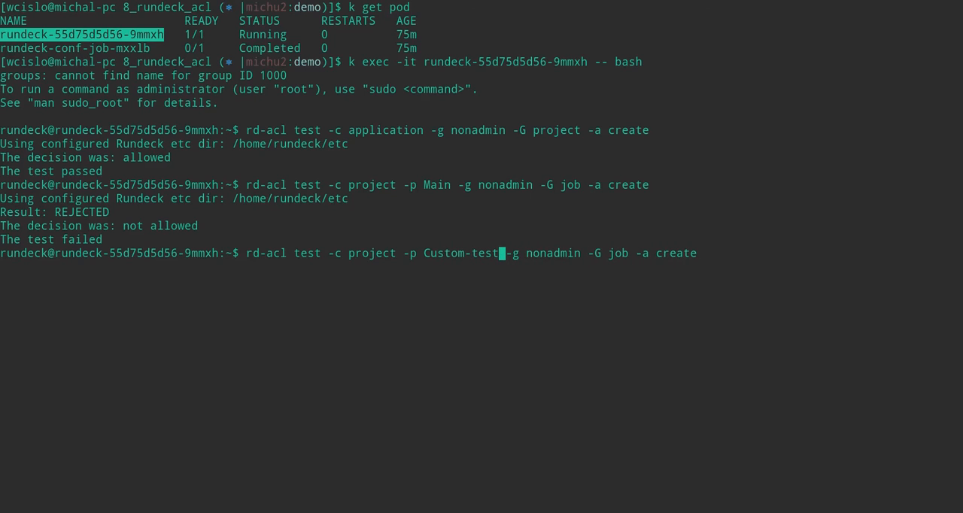